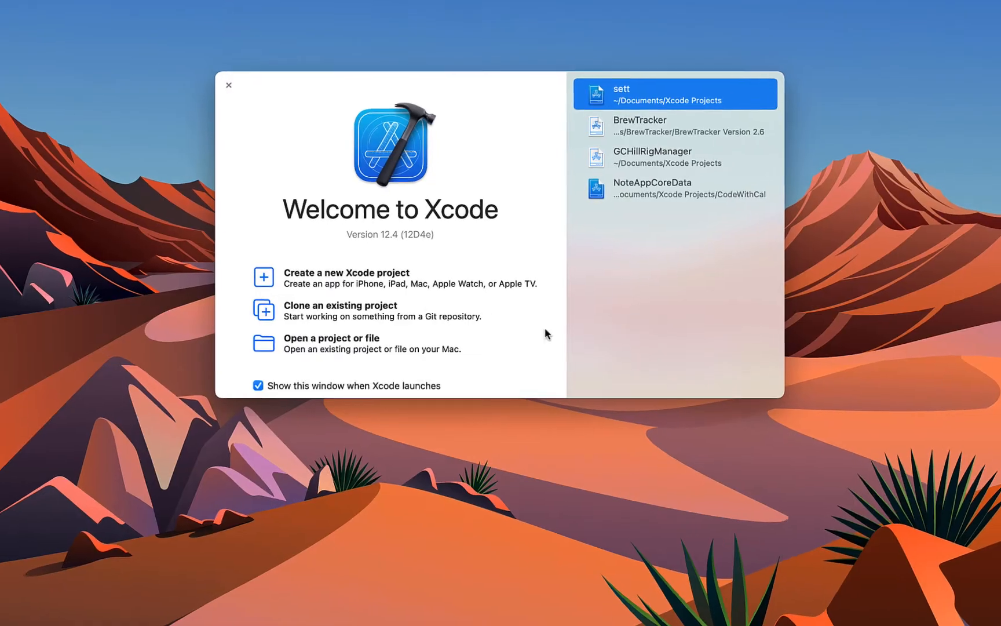
# Create the SettingsUserDefaults Swift storyboard app project and save it in Documents
pyautogui.click(345, 273)
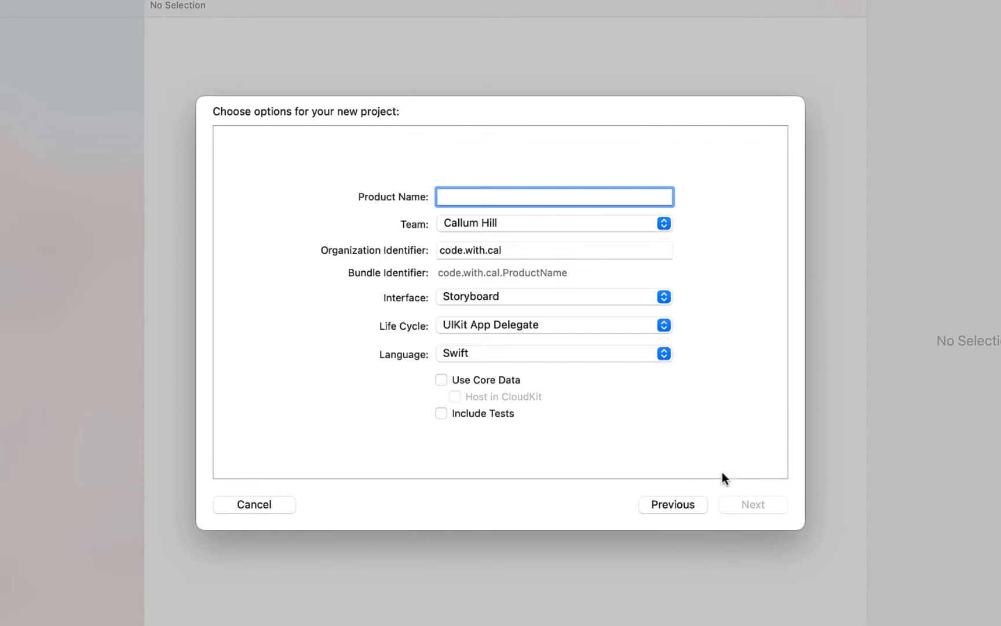
pyautogui.write('SettingsUserDefault')
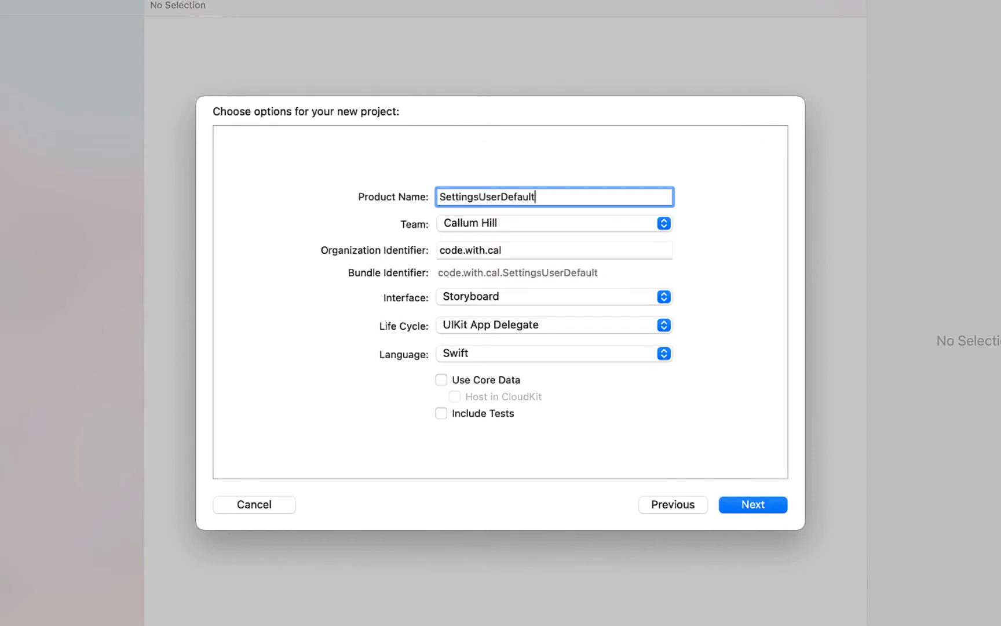
pyautogui.write('s')
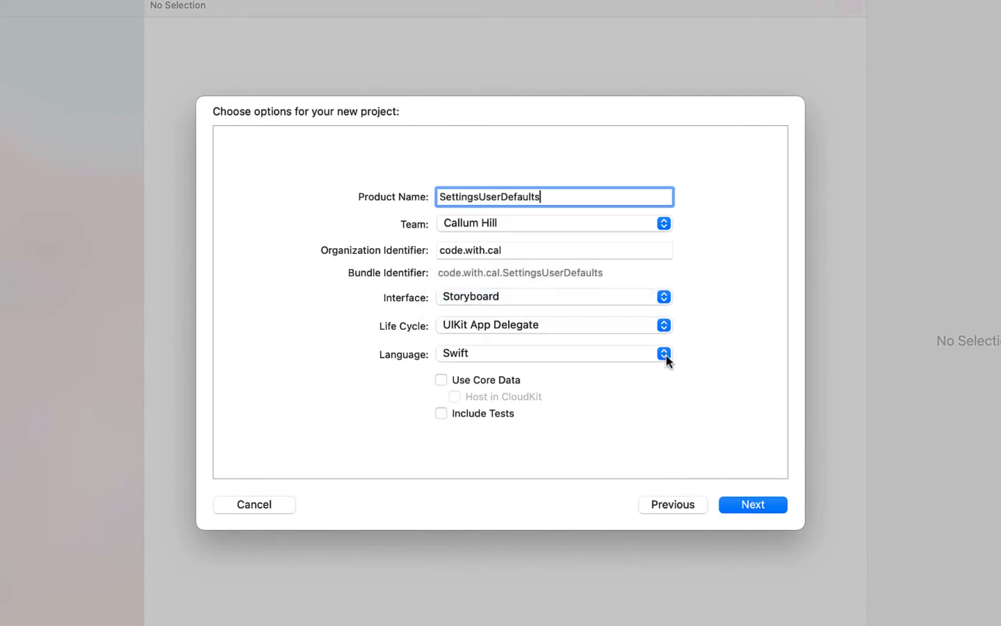
pyautogui.click(752, 505)
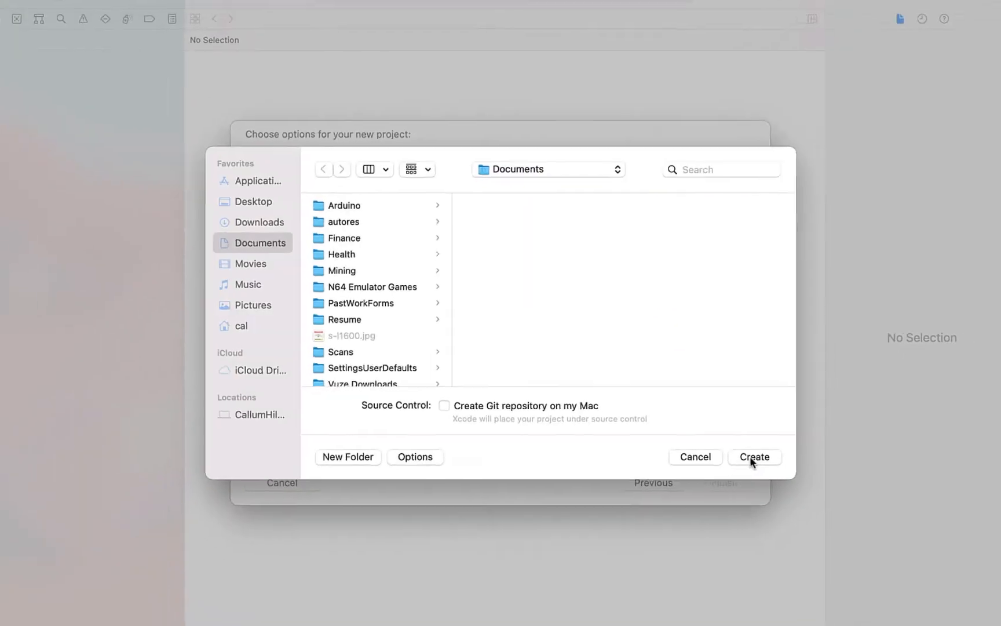
pyautogui.click(754, 457)
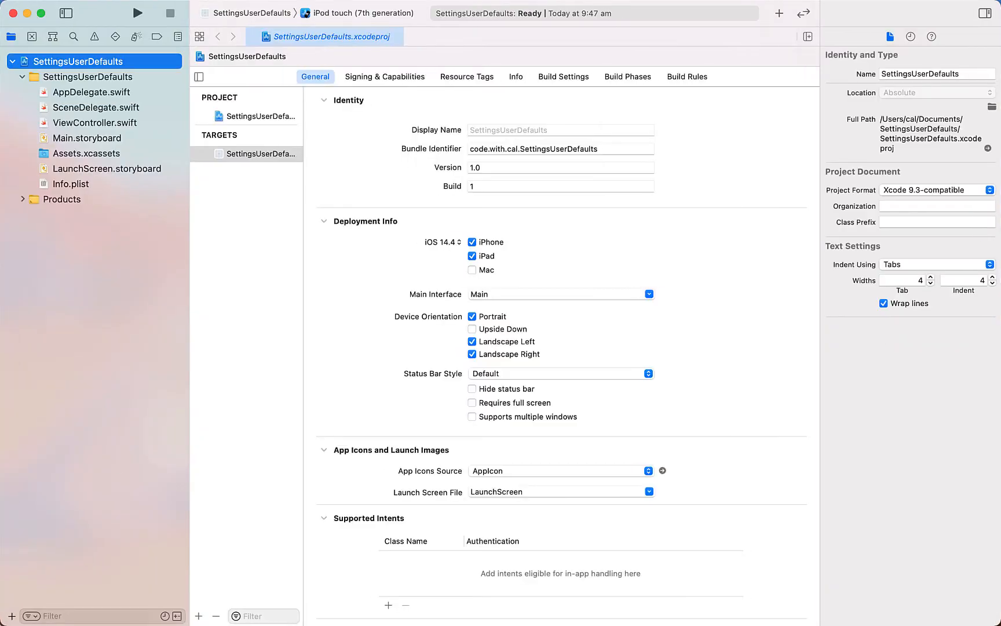
# In Main.storyboard, add a larger-font 'Settings' title label with a stack view beneath it
pyautogui.click(87, 138)
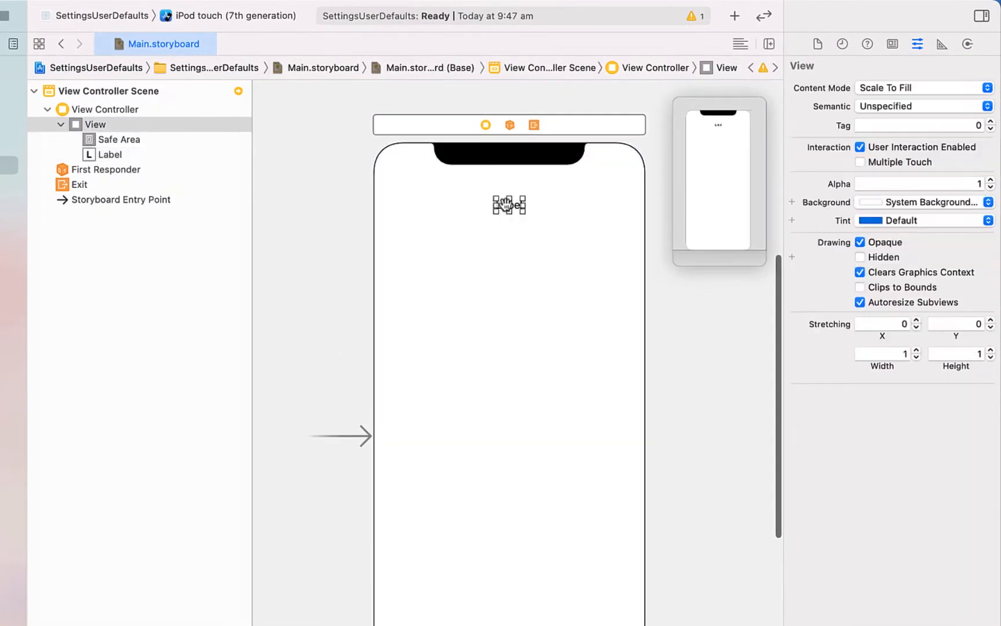
pyautogui.click(509, 205)
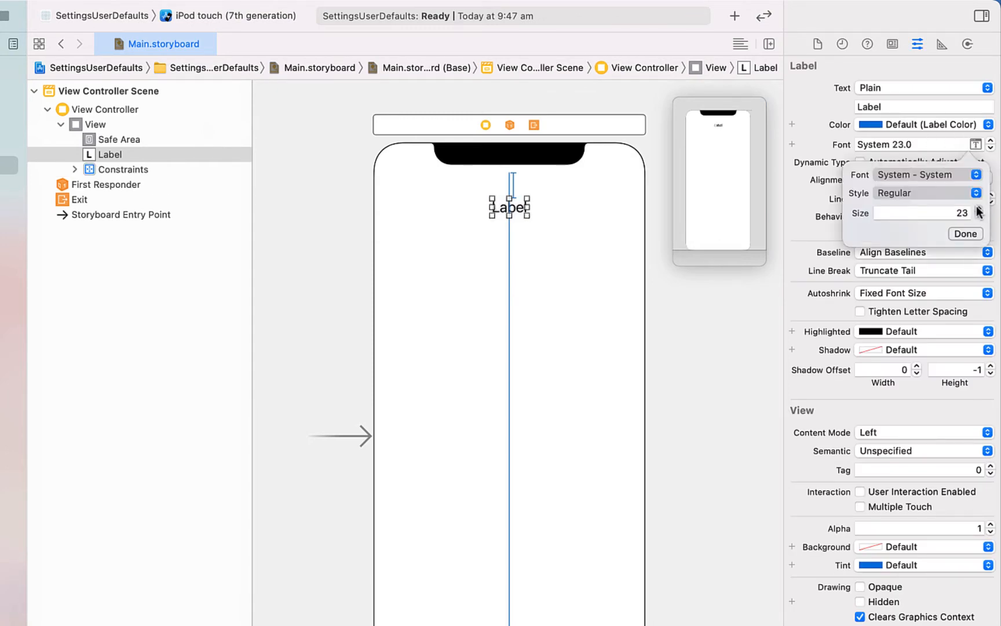
pyautogui.write('Settings')
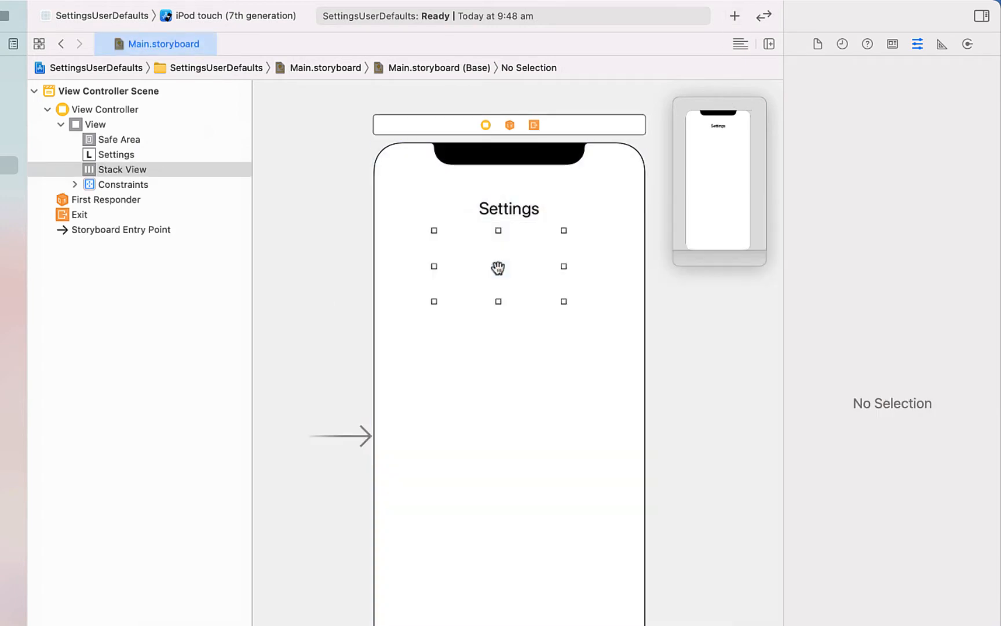
# Centre the stack view below the title and place a Settings label and a switch inside it
pyautogui.click(499, 268)
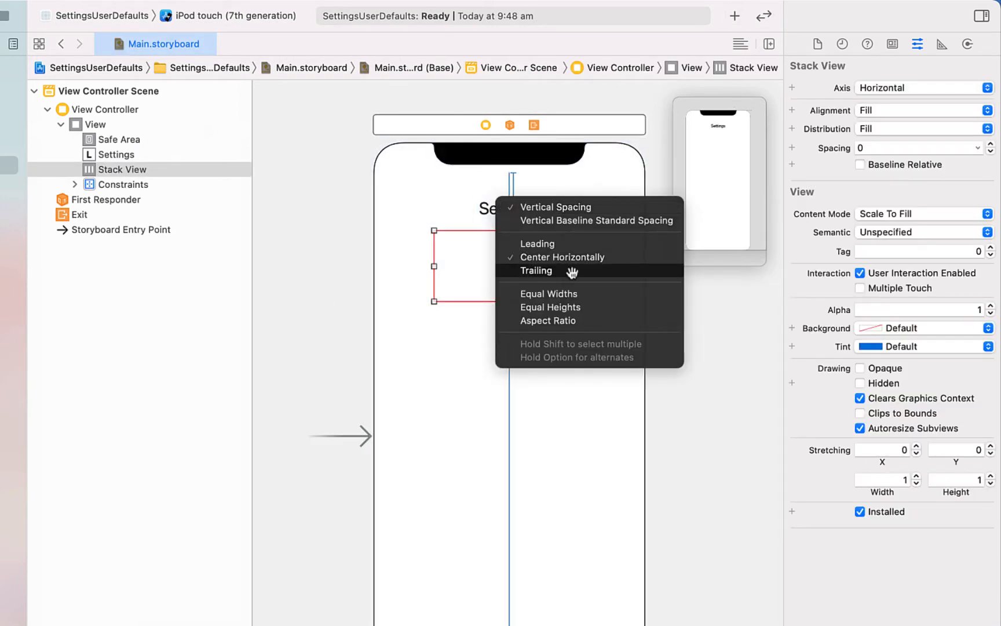
pyautogui.click(565, 257)
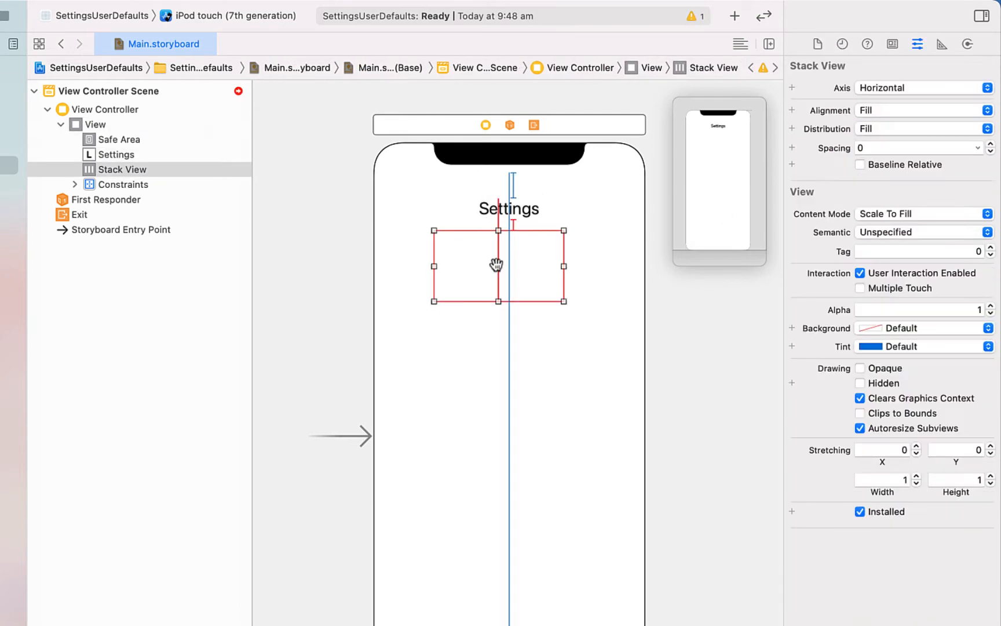
pyautogui.click(470, 247)
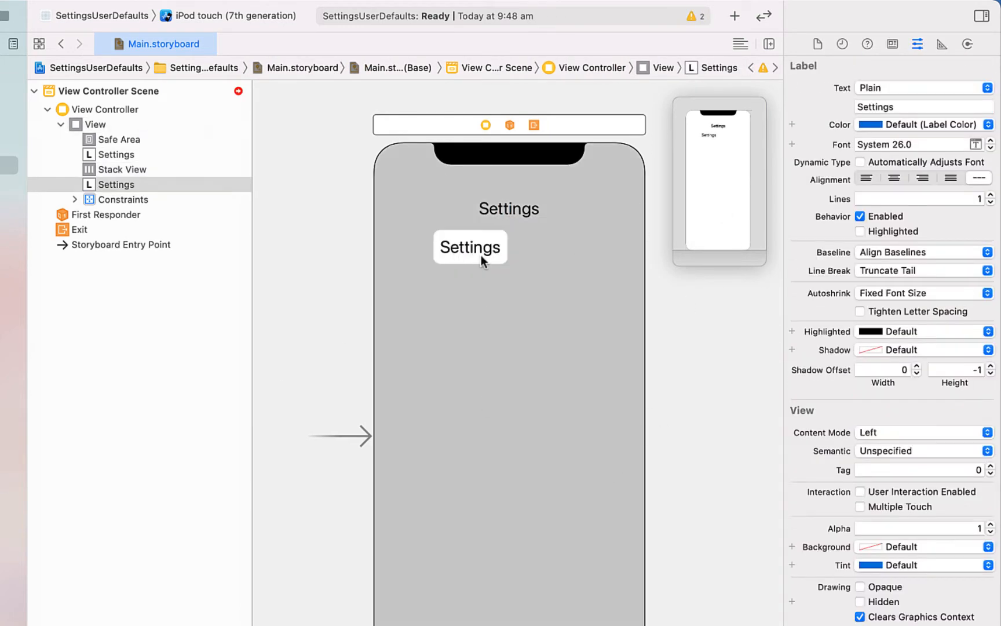
pyautogui.write('swi')
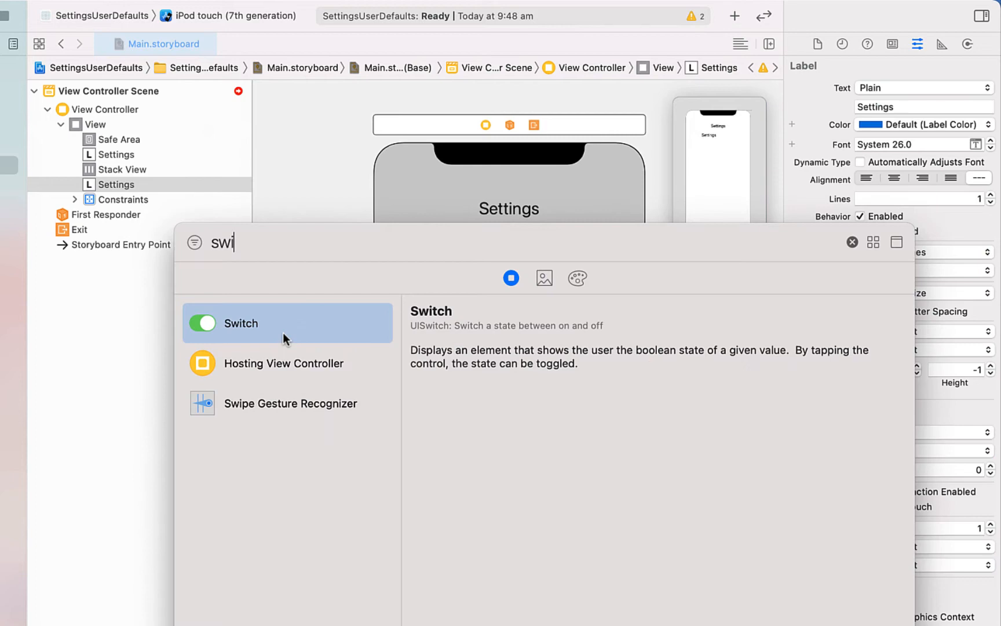
pyautogui.moveTo(241, 322); pyautogui.dragTo(492, 242)
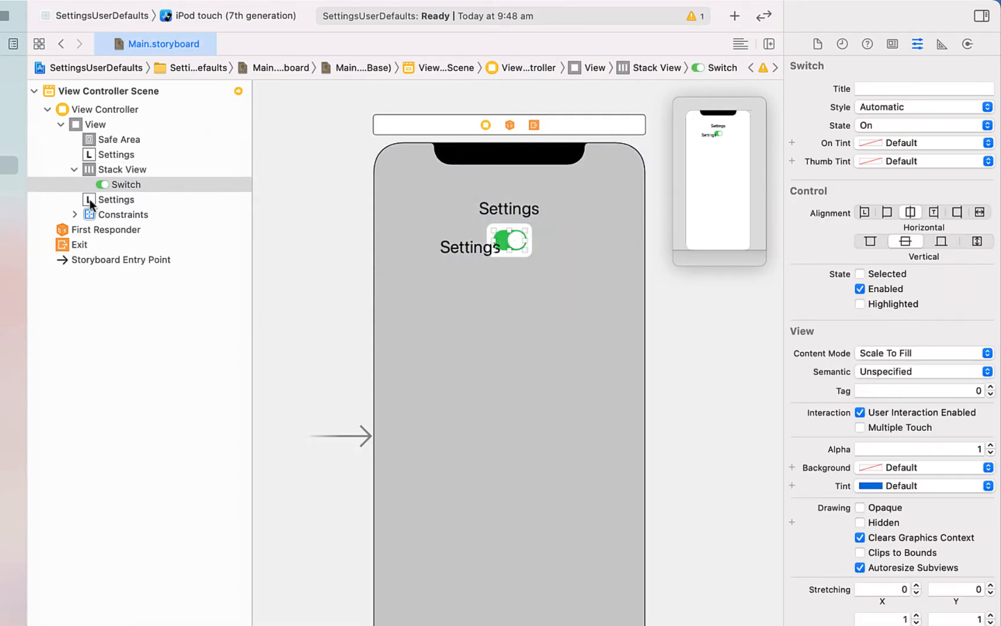
# Open the stack view's Top Space constraint for editing
pyautogui.click(107, 109)
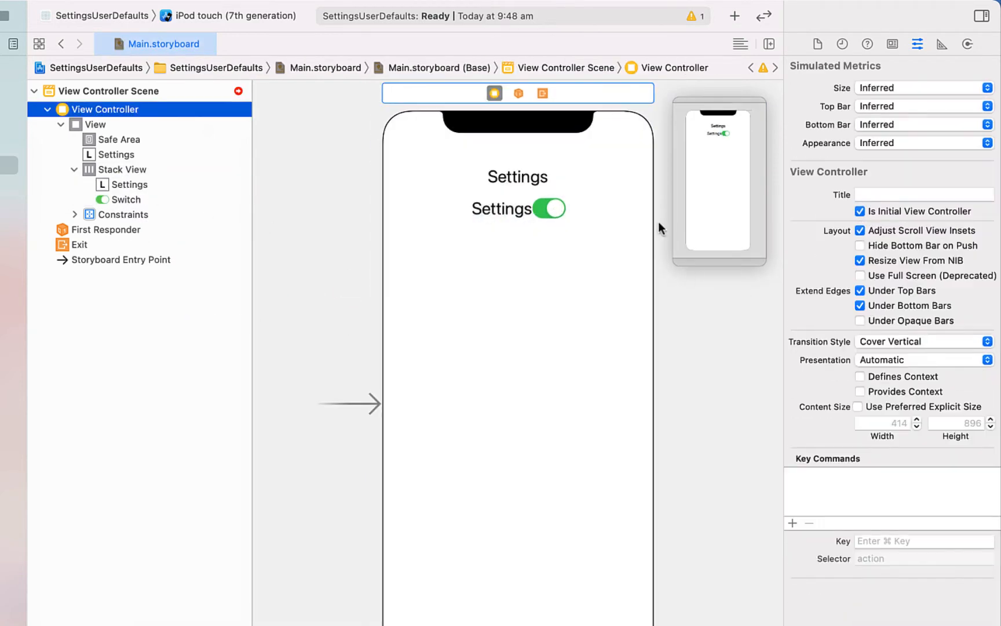
pyautogui.click(123, 169)
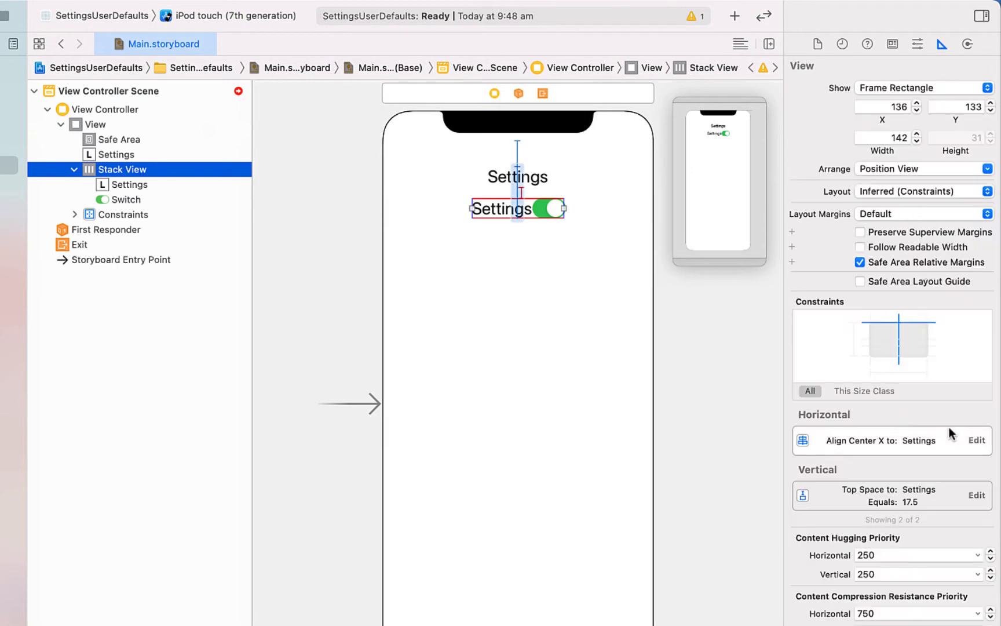
pyautogui.click(977, 495)
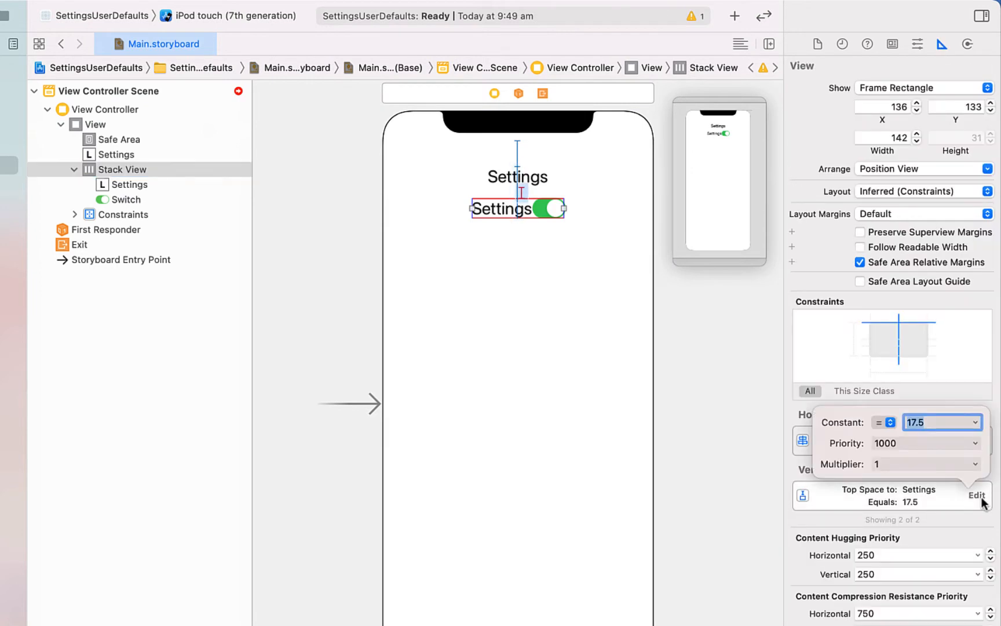
# Adjust the title-to-stack top spacing and centre the OFF label, Theme label and Light/Dark/Red control
pyautogui.click(129, 184)
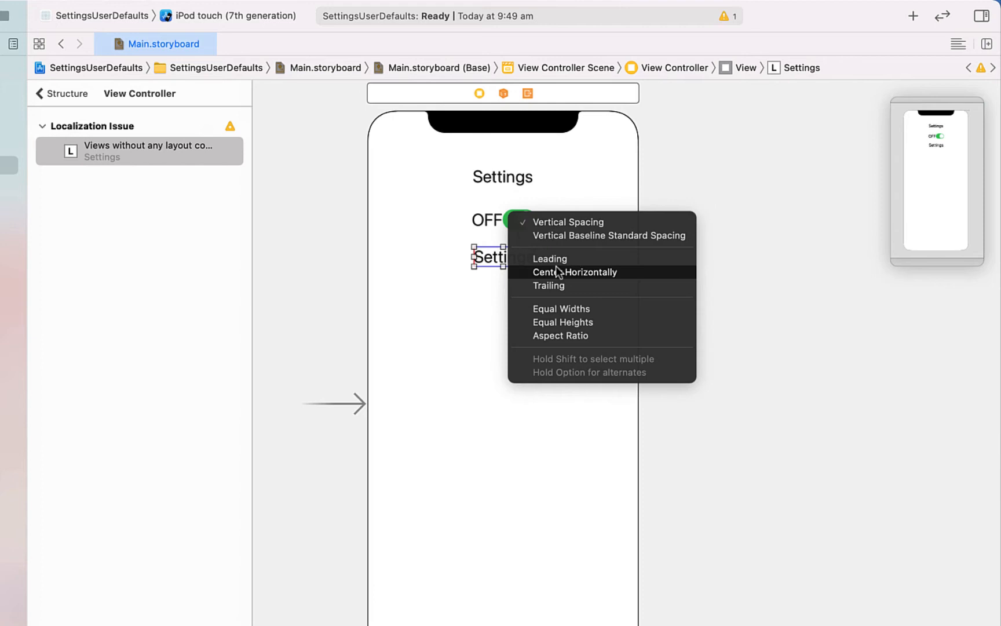
pyautogui.click(574, 272)
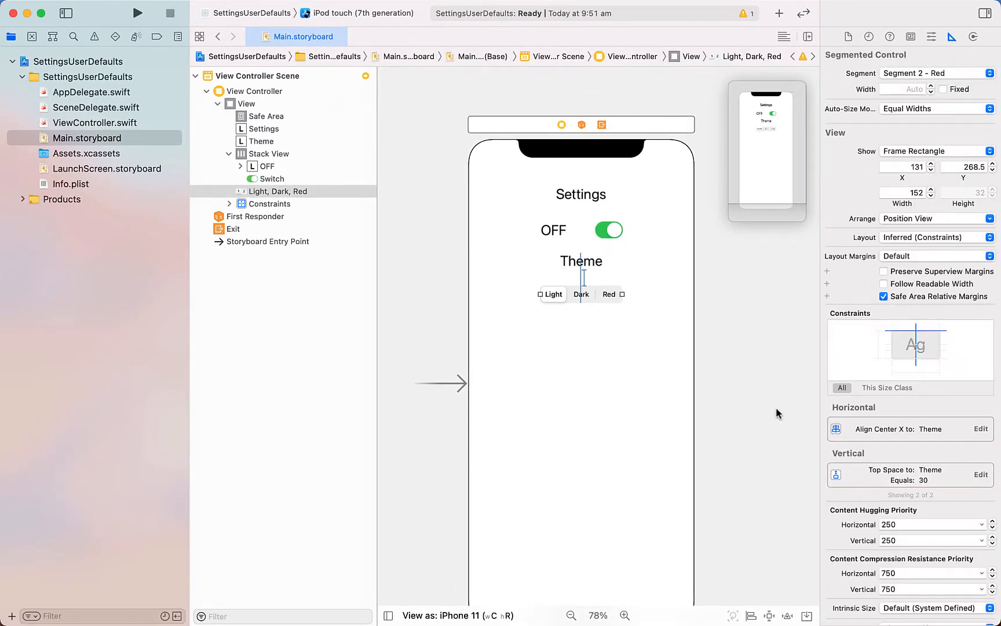
# In the Assistant editor, connect onOffSwitch, themeSegment outlets and the switchChanged action to ViewController
pyautogui.click(98, 122)
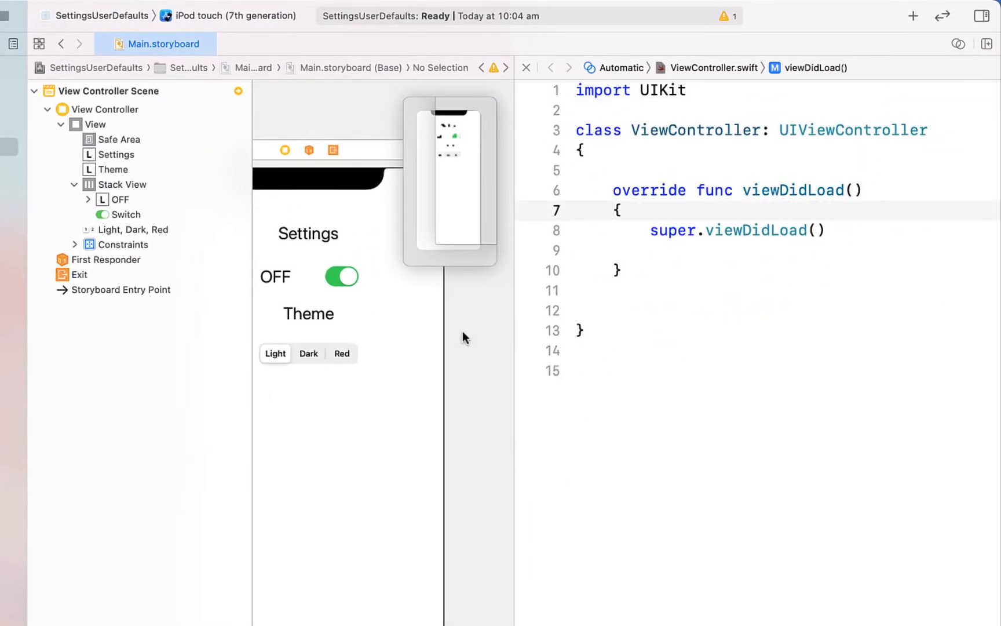
pyautogui.write('onO')
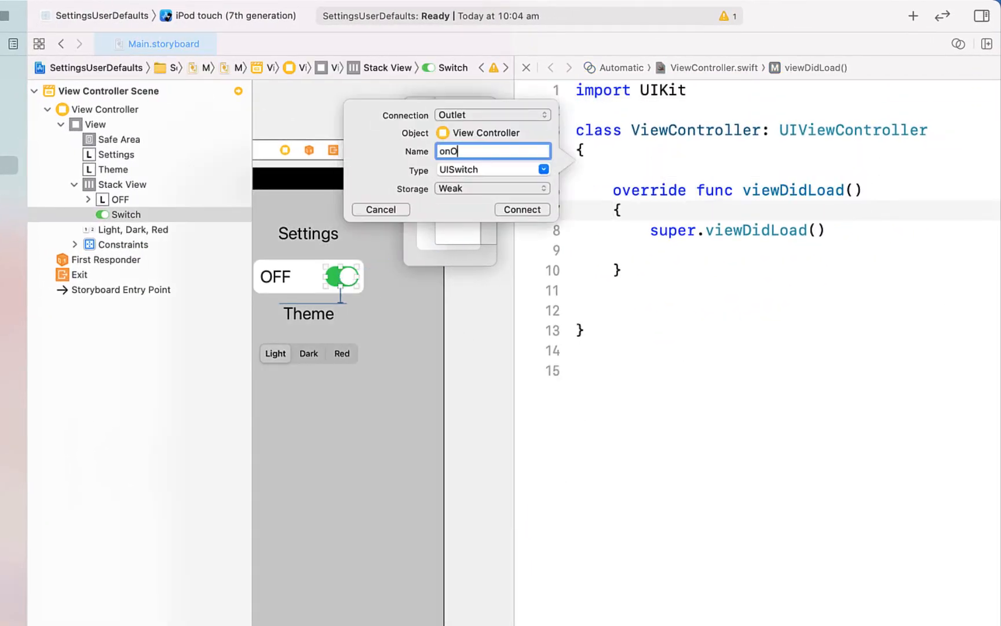
pyautogui.click(522, 210)
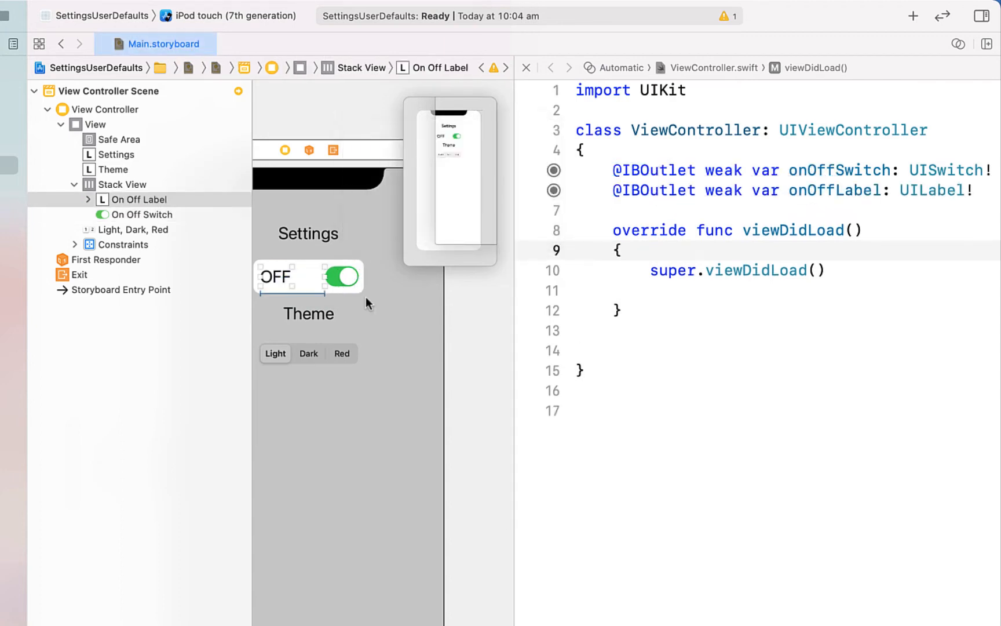
pyautogui.write('themeSegm')
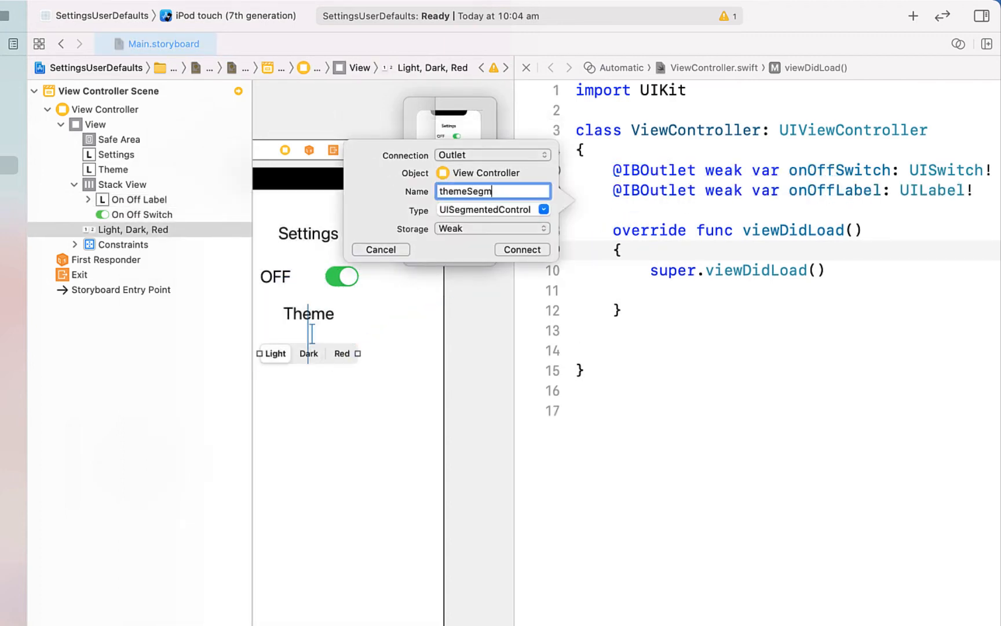
pyautogui.click(521, 249)
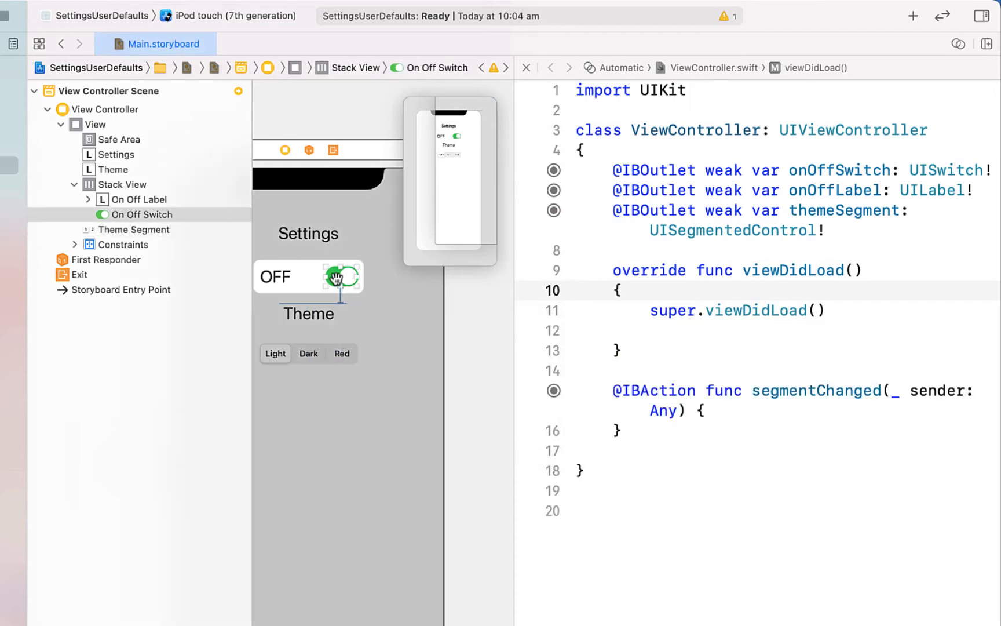
pyautogui.write('switchChanged')
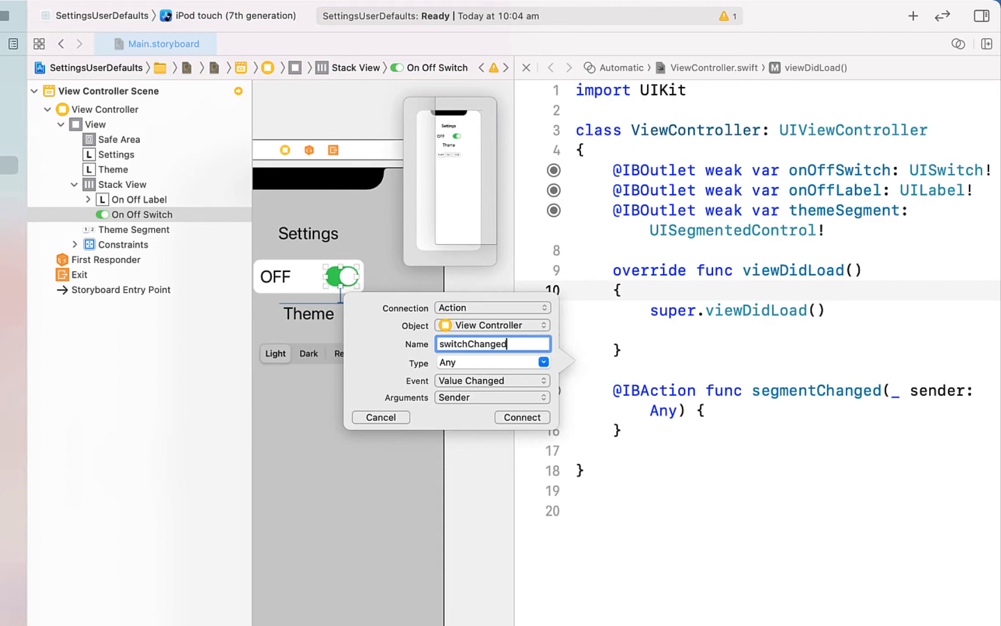
pyautogui.click(521, 418)
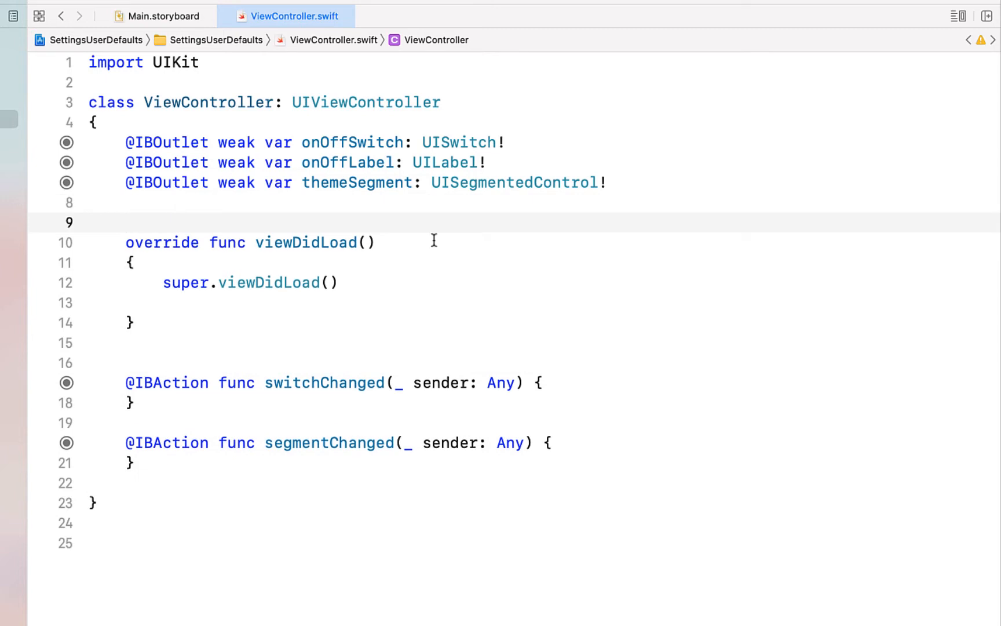
# Declare userDefaults = UserDefaults.standard and ON_OFF_KEY = "onOffKey", and start the onOffSwitch.isOn check
pyautogui.write('let user')
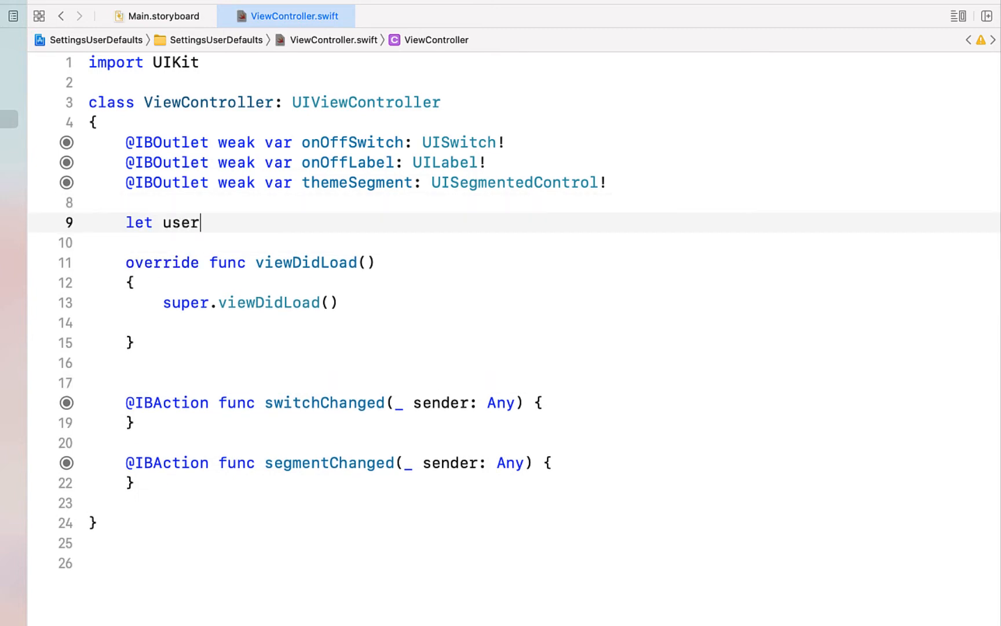
pyautogui.write('Defaults =')
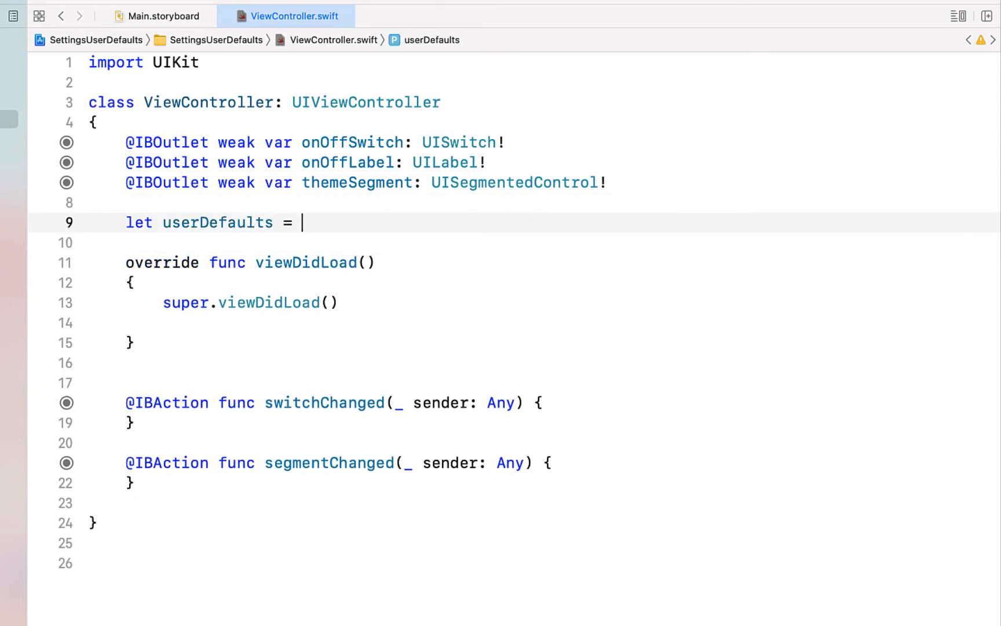
pyautogui.write('UserDefaults')
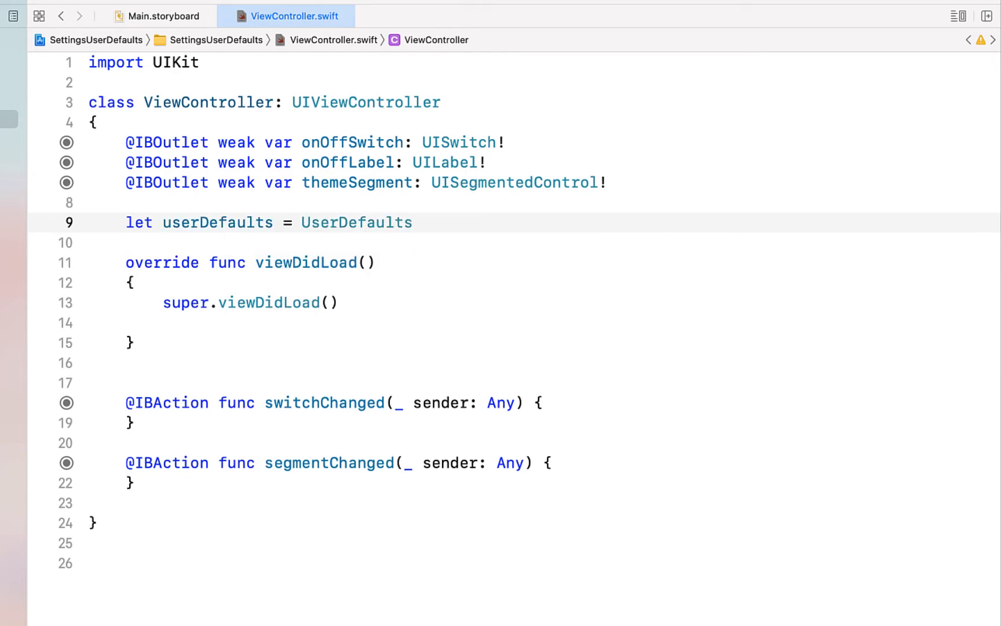
pyautogui.write('.standard')
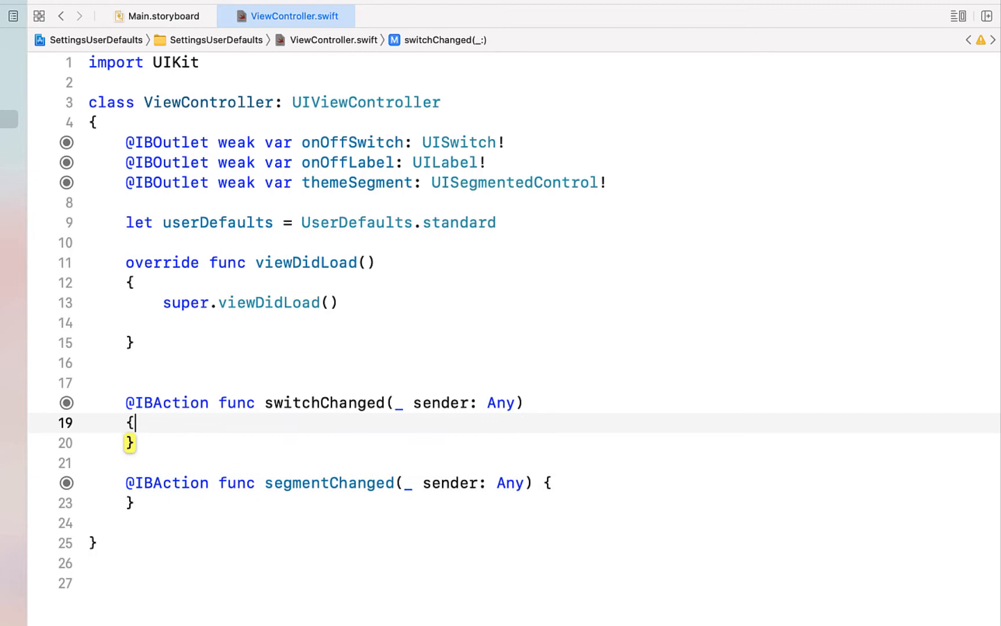
pyautogui.write('if(onOffSwitch.is')
pyautogui.write('userDefaults.')
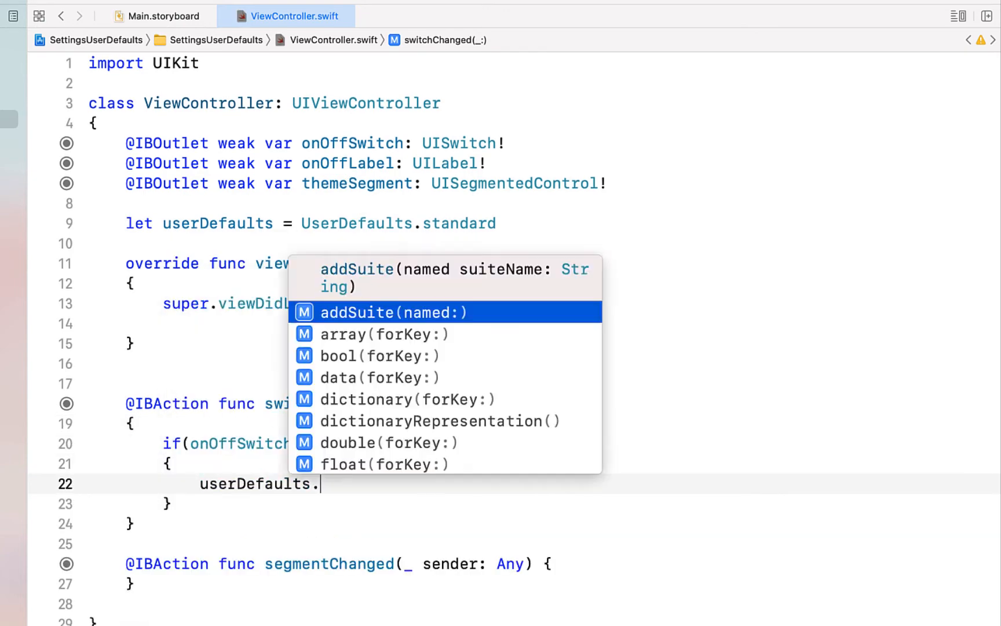
pyautogui.write('set(true, forKey: String')
pyautogui.write('let')
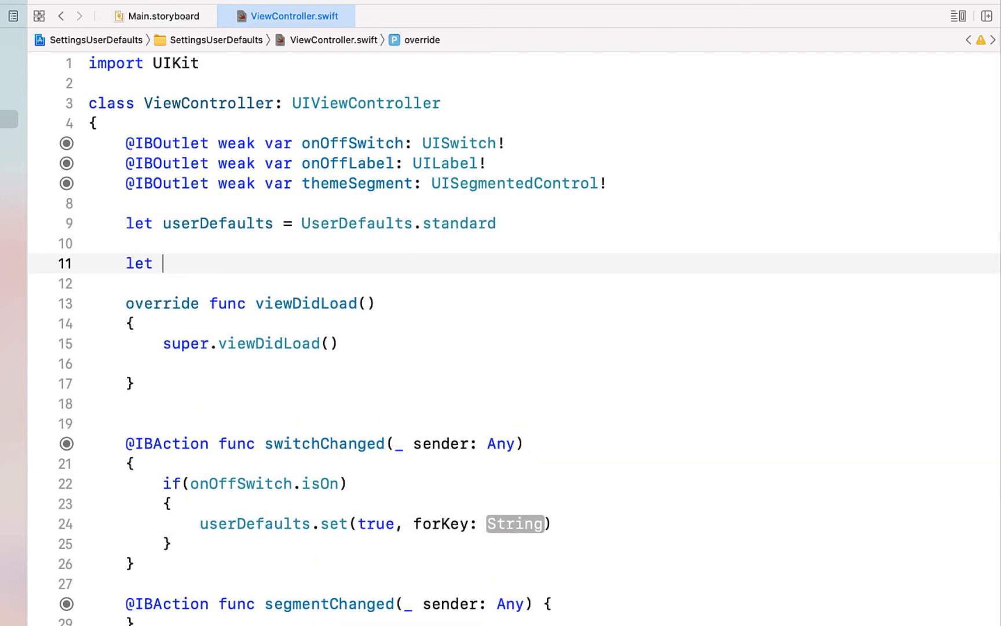
pyautogui.write('ON_')
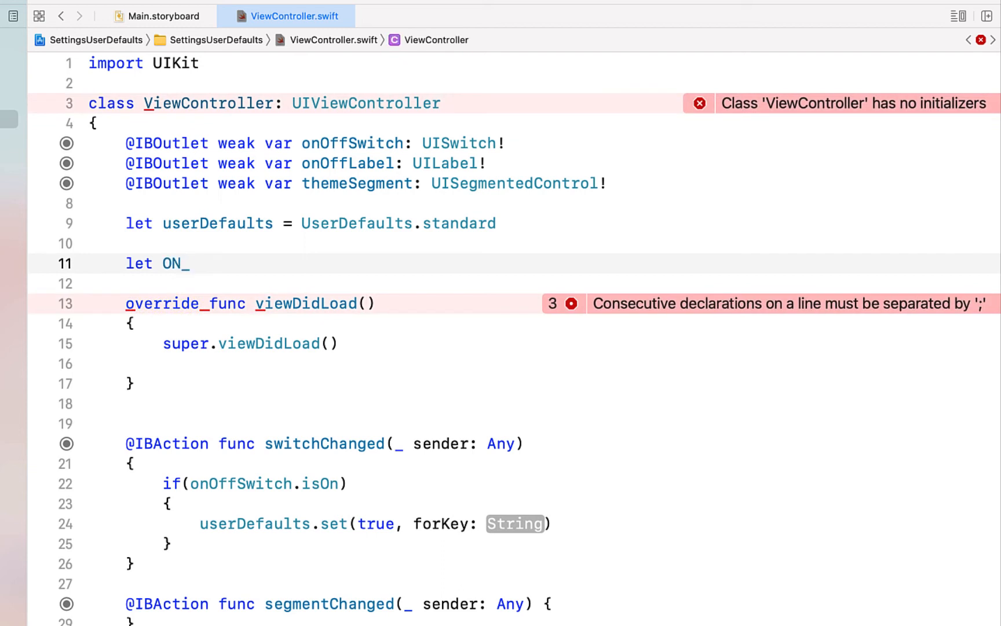
pyautogui.write('OFF_KE')
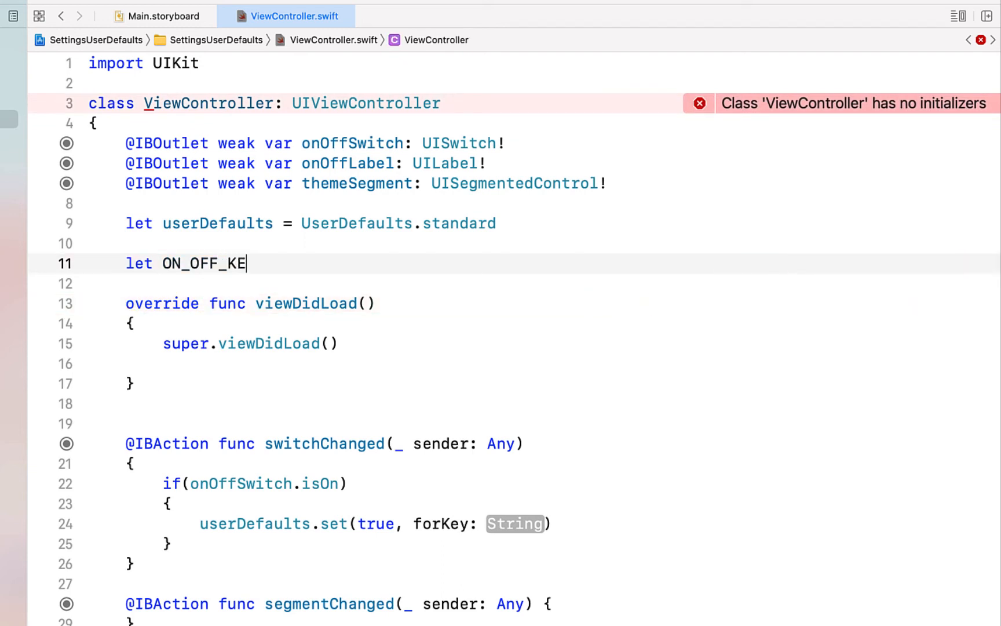
pyautogui.write('Y = "onOffKey"')
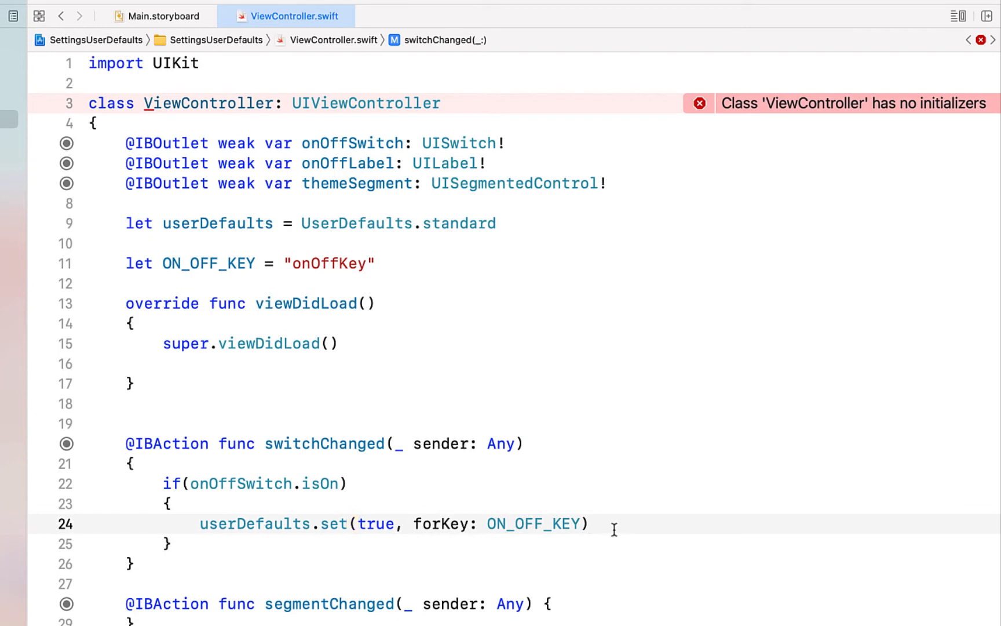
# Save false for ON_OFF_KEY in the else branch and set onOffLabel.text to ON or OFF
pyautogui.click(591, 524)
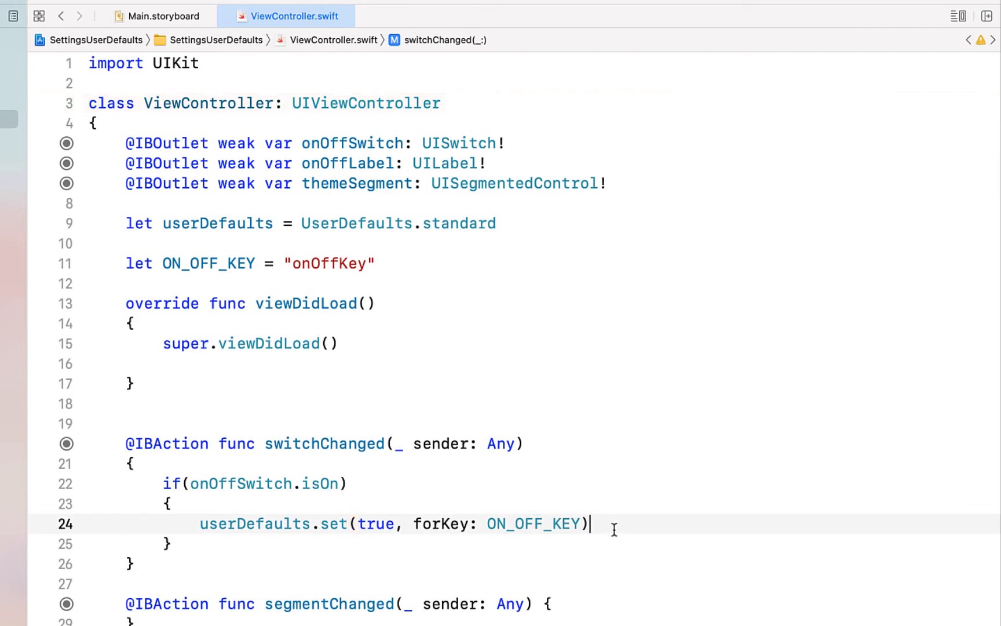
pyautogui.scroll(-3)
pyautogui.write('else')
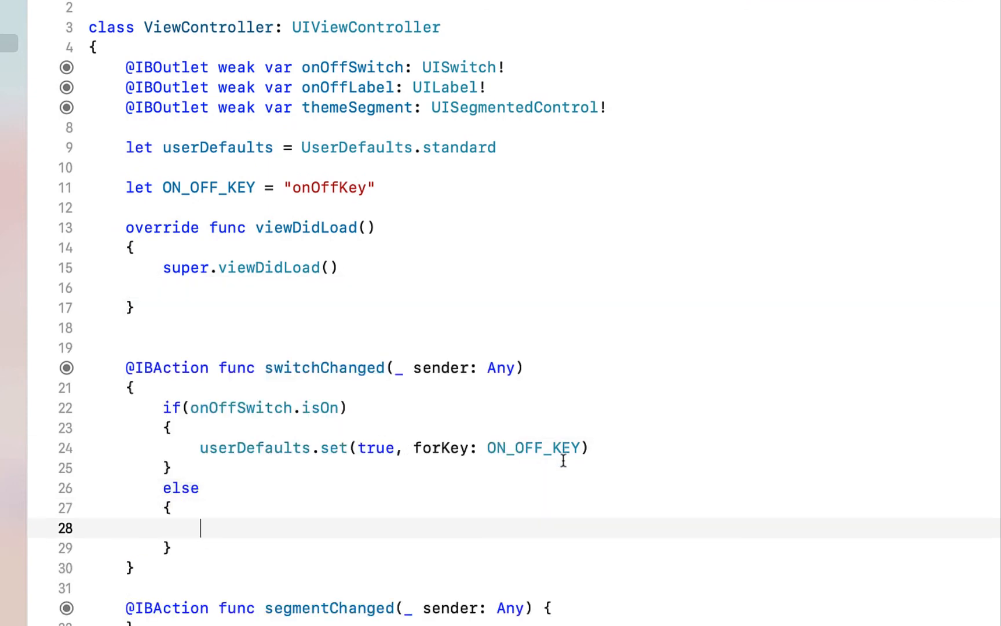
pyautogui.write('userDefaults.set(false, forKey: ON_OFF_KEY)')
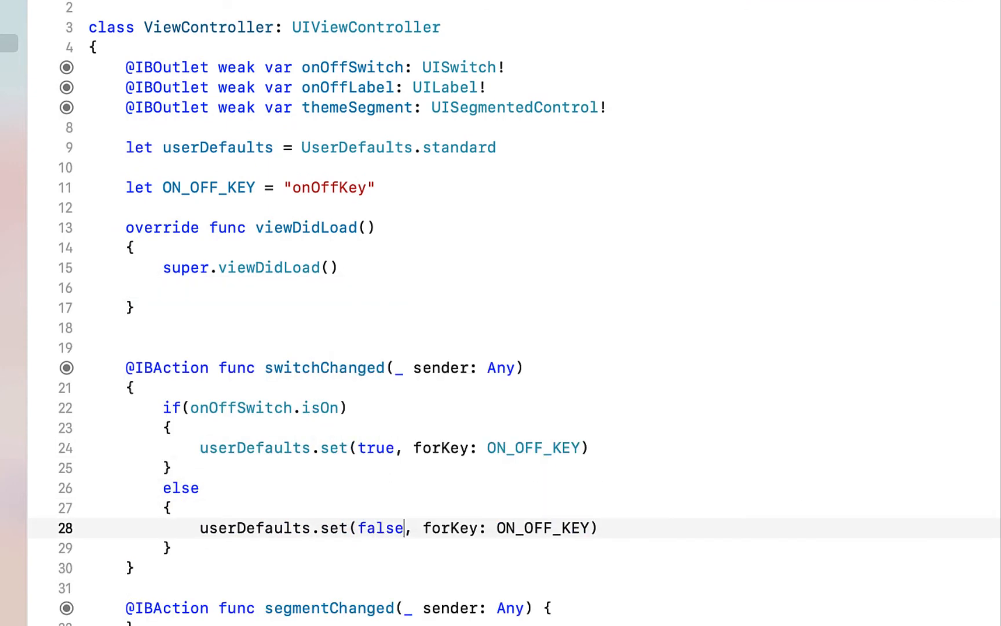
pyautogui.click(173, 548)
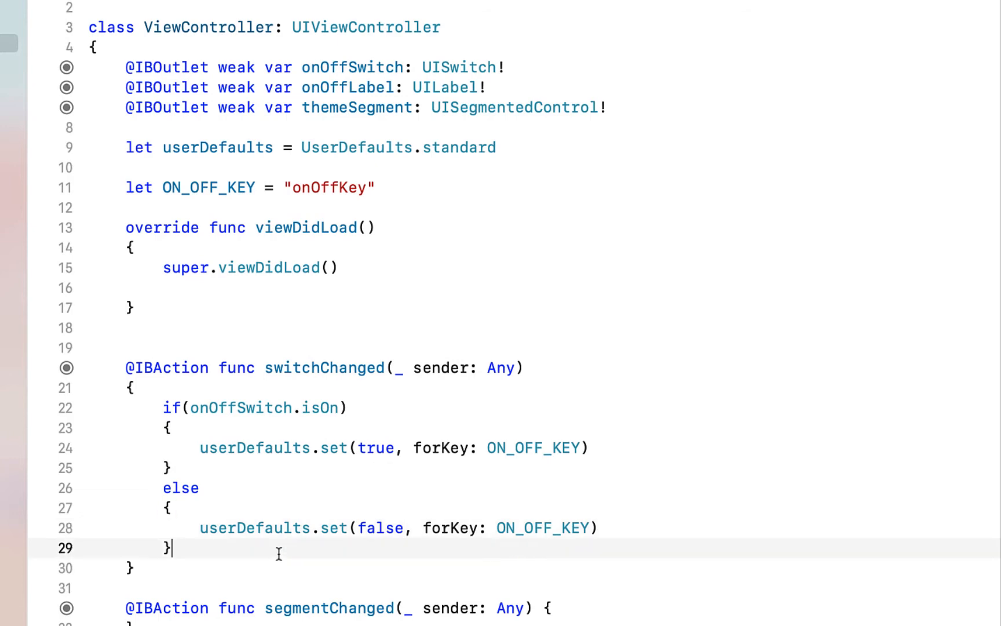
pyautogui.write('onOffLabel.text = "ON')
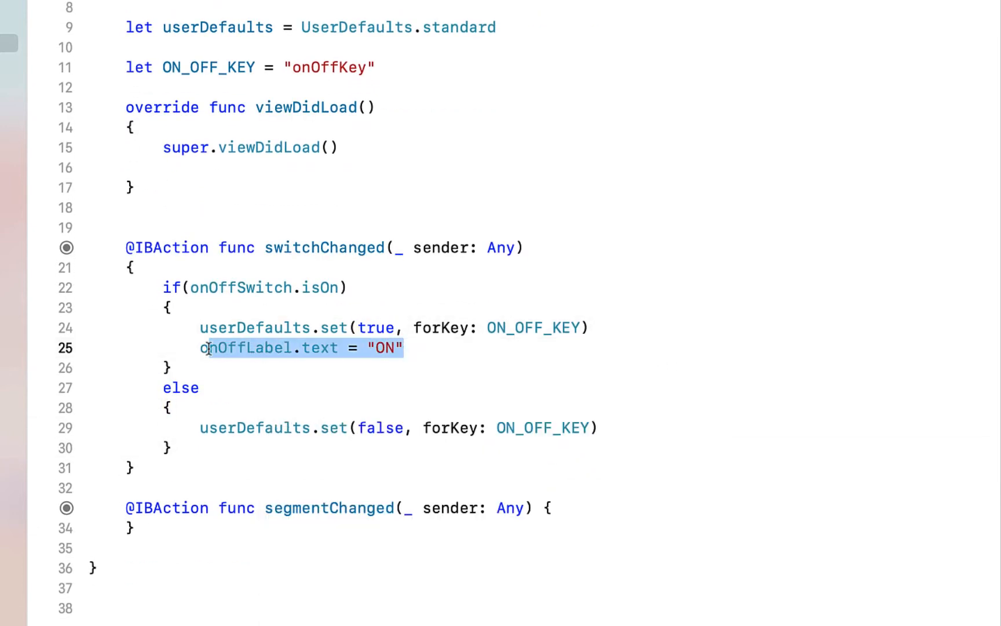
pyautogui.write('onOffLabel.text = "OFF"')
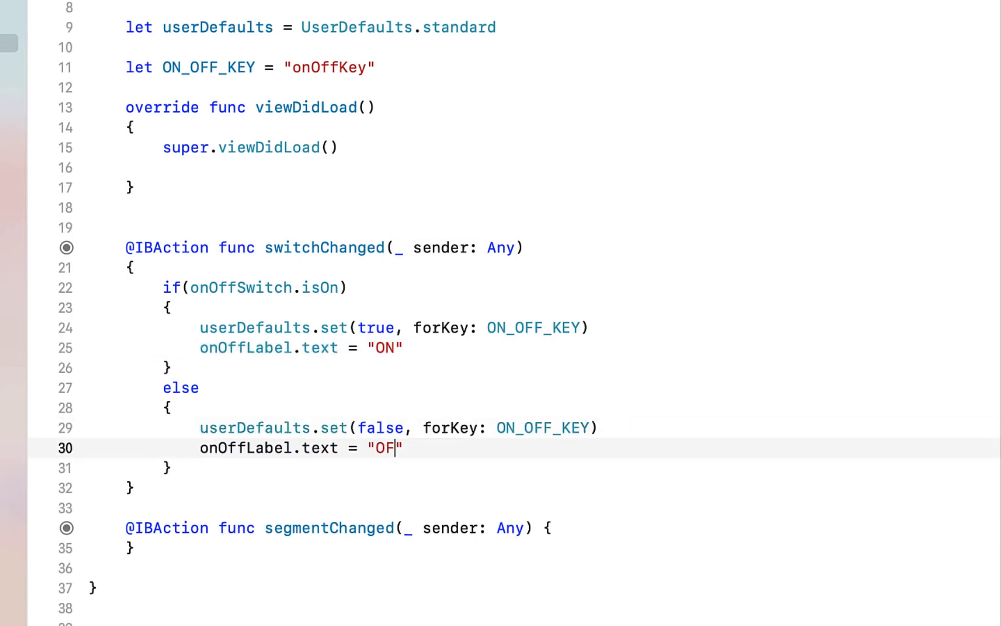
pyautogui.write('F')
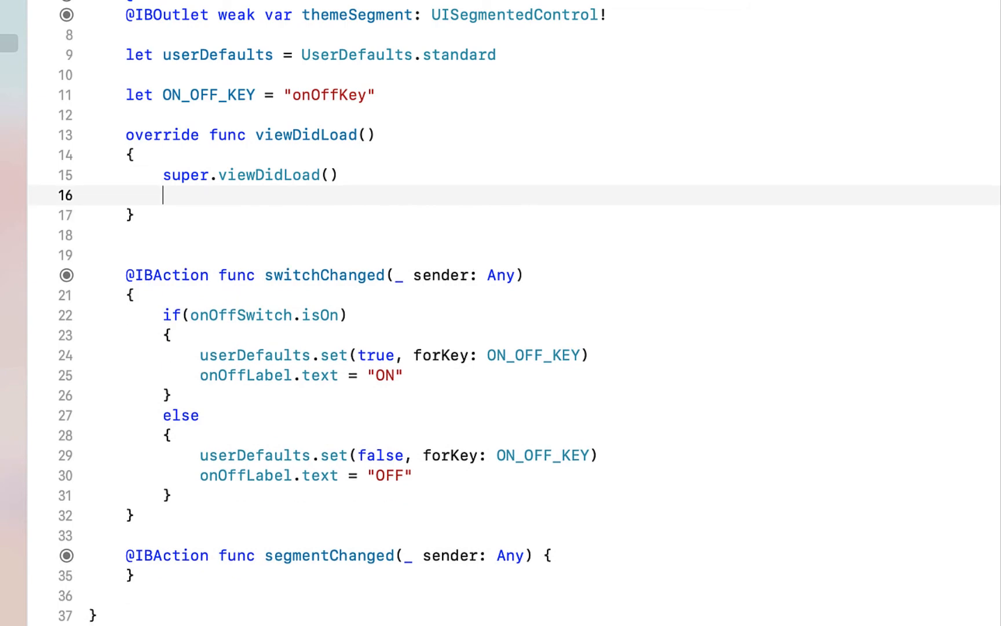
# Call checkSwitchState() in viewDidLoad and write it using userDefaults to restore the switch and ON label
pyautogui.write('checkSwitchState()')
pyautogui.write('if')
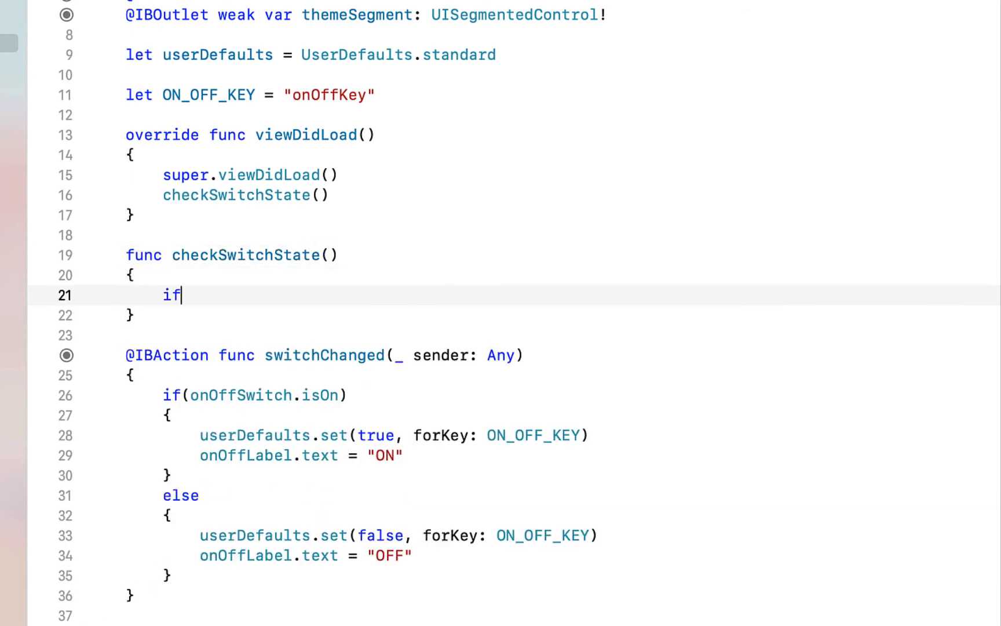
pyautogui.write('(userDefaults.bool(forKey: ON_OFF_KEY')
pyautogui.write('onOffSwitch.setOn(true, animated: false')
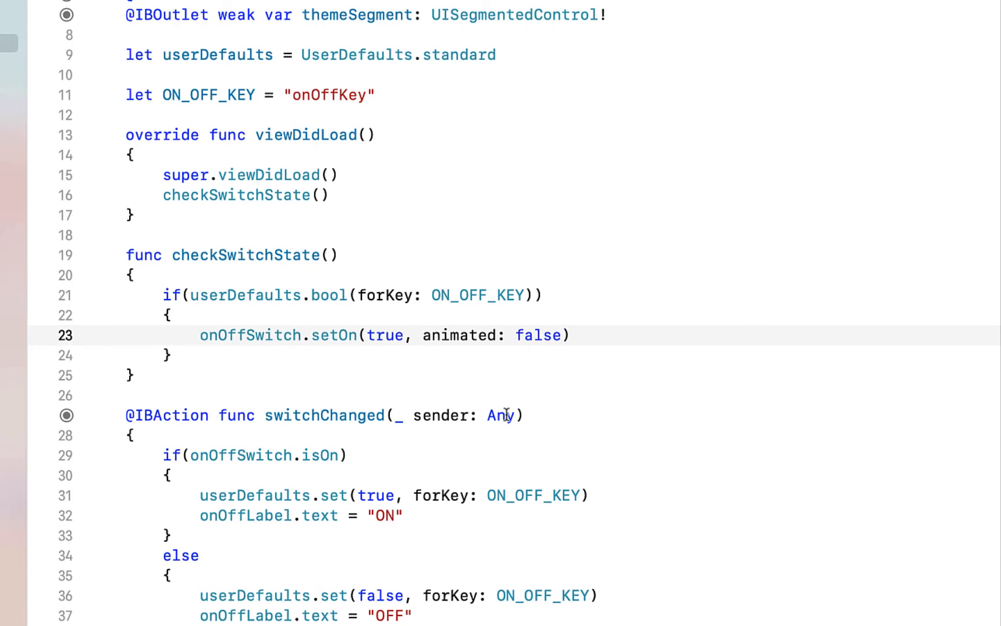
pyautogui.write('onOffLabel.text = "ON"')
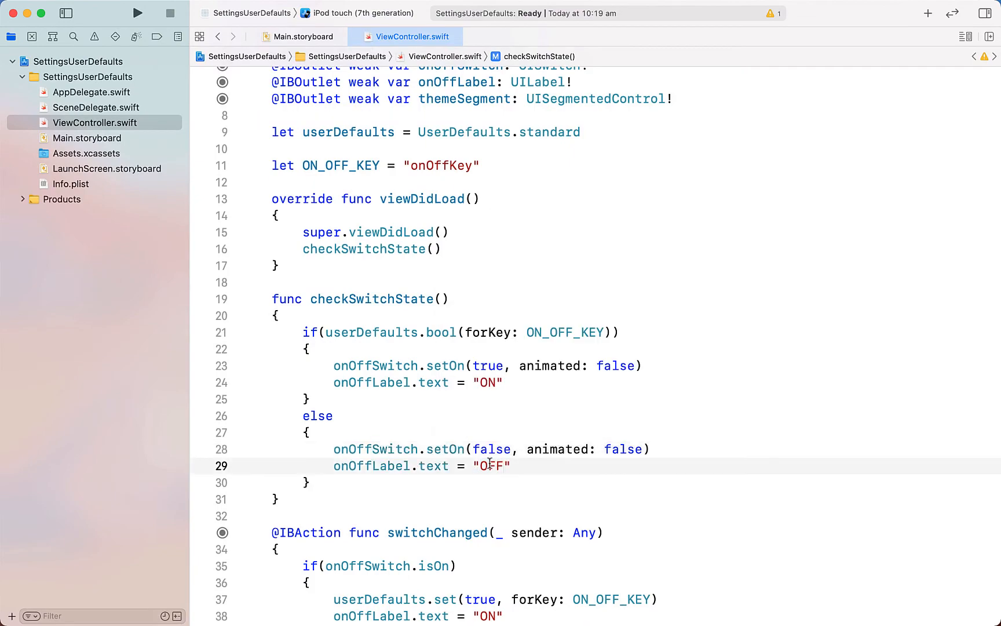
# Run the app in the Simulator and return to the home screen showing SettingsUserDefaults
pyautogui.click(137, 13)
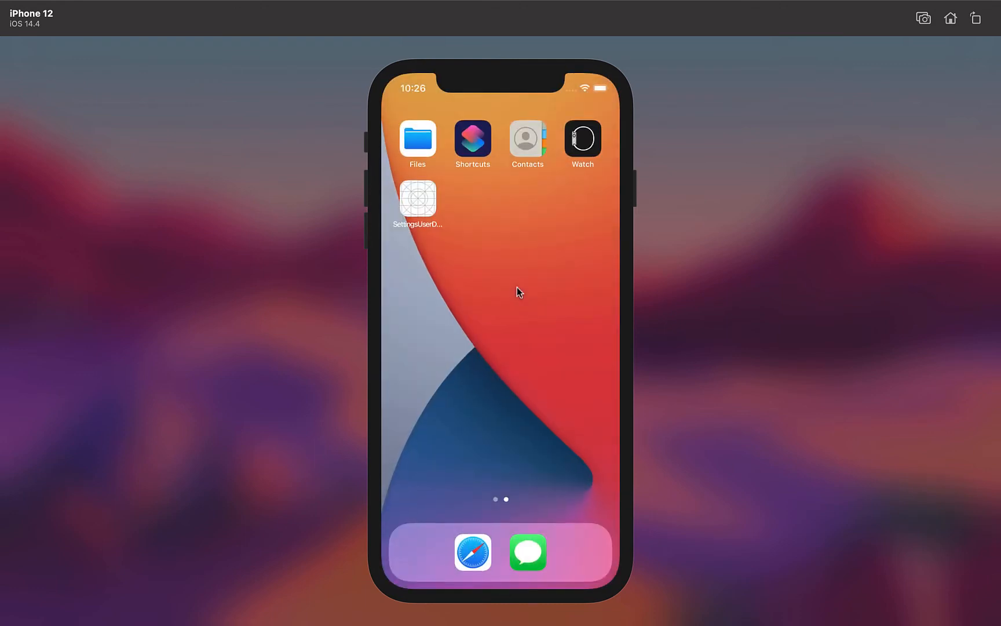
pyautogui.click(418, 198)
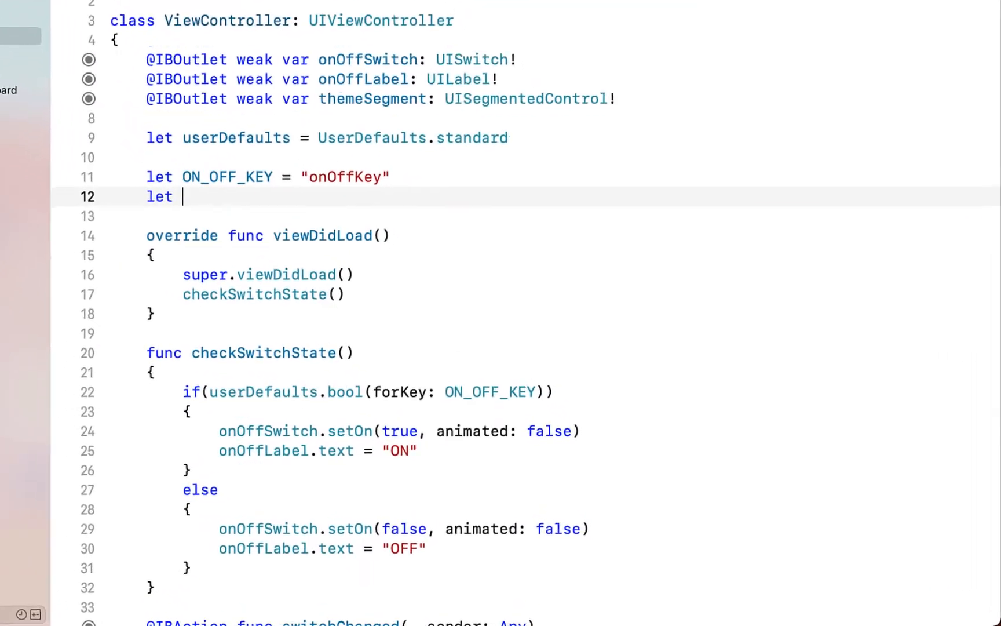
# Declare THEME_KEY = "themeKey" and DARK_THEME = "darkTheme" constants, and call updateTheme() on load
pyautogui.write('THEME_KEY =')
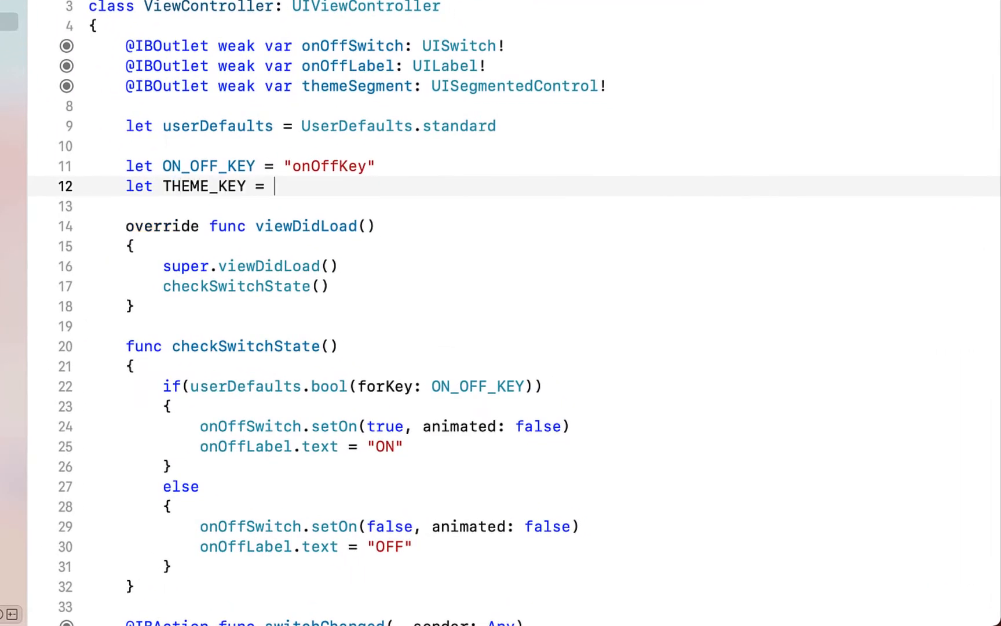
pyautogui.write('"themeKey"')
pyautogui.write('let DAR')
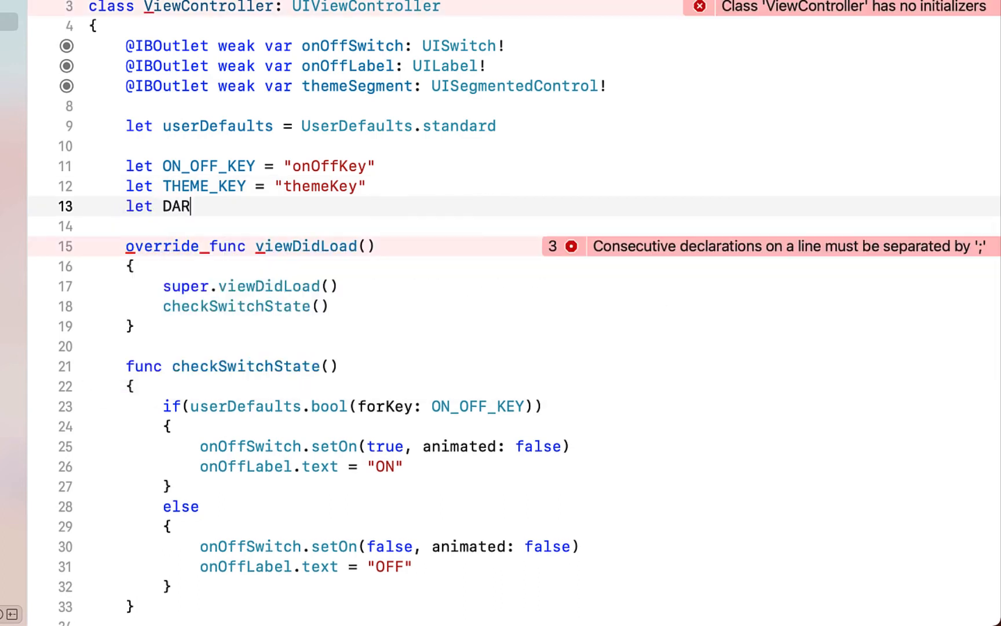
pyautogui.write('K_THEME = "darkTheme"')
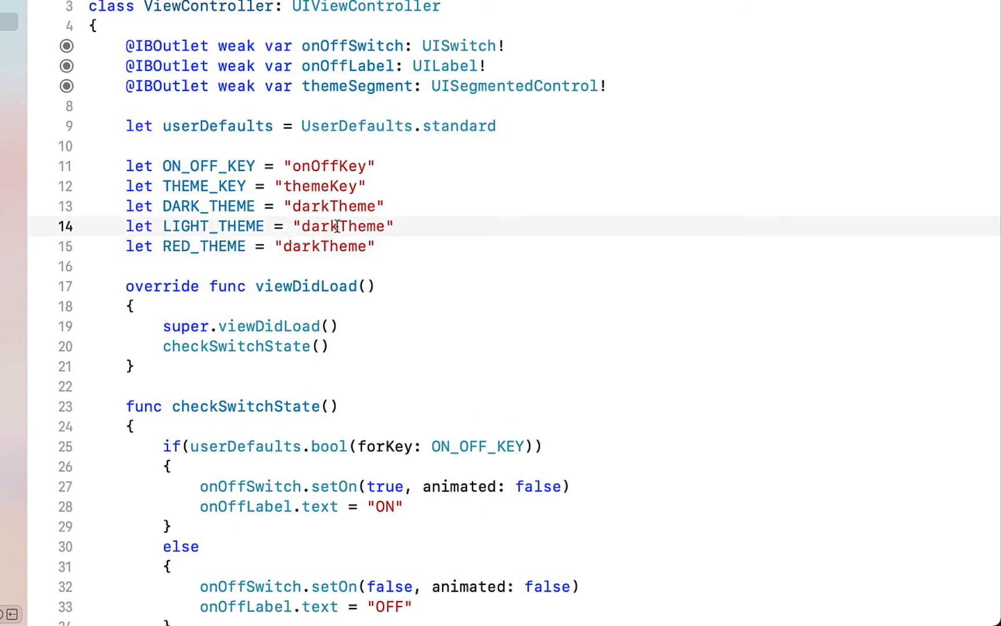
pyautogui.write('updateTheme(')
pyautogui.write('let theme = us')
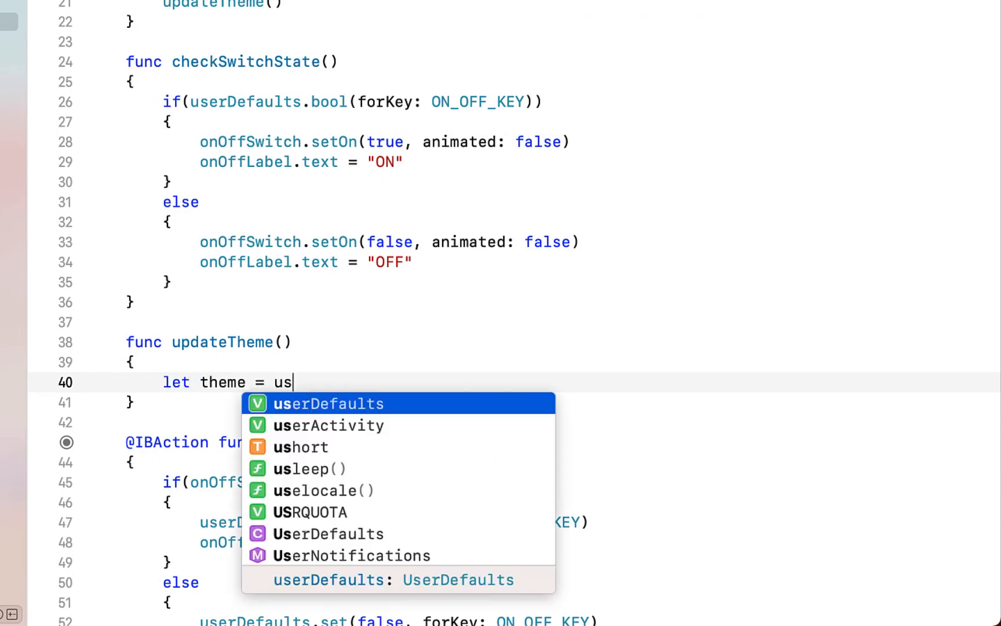
# Read userDefaults.string(forKey: THEME_KEY) in updateTheme and set themeSegment's selected segment
pyautogui.write('erDefaults.string(forKey: Th')
pyautogui.write('if(theme == LIGHT_THEME')
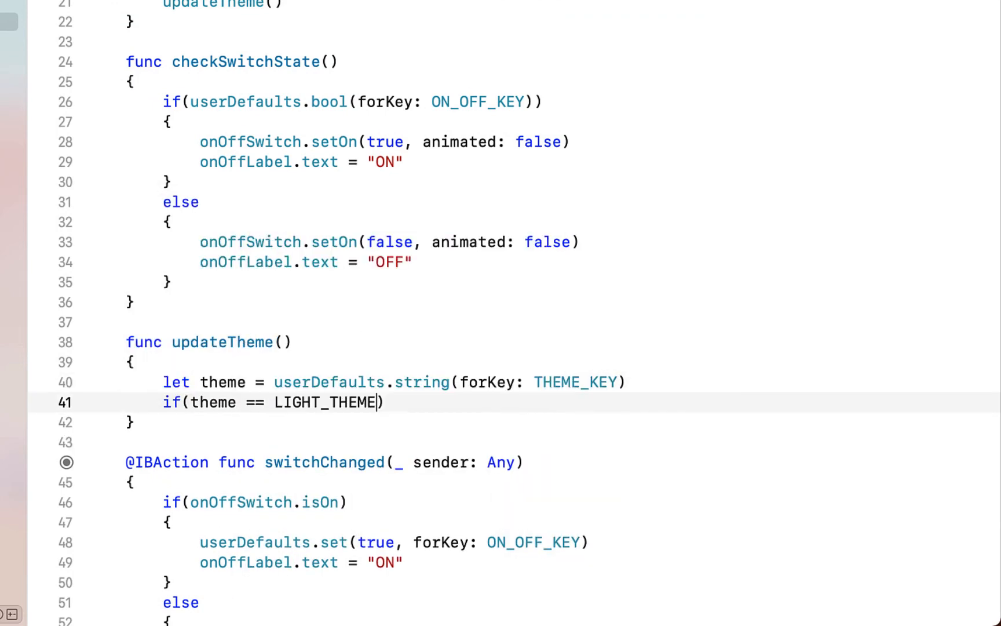
pyautogui.write('themeSegment.selectedSegmentIndex = 2')
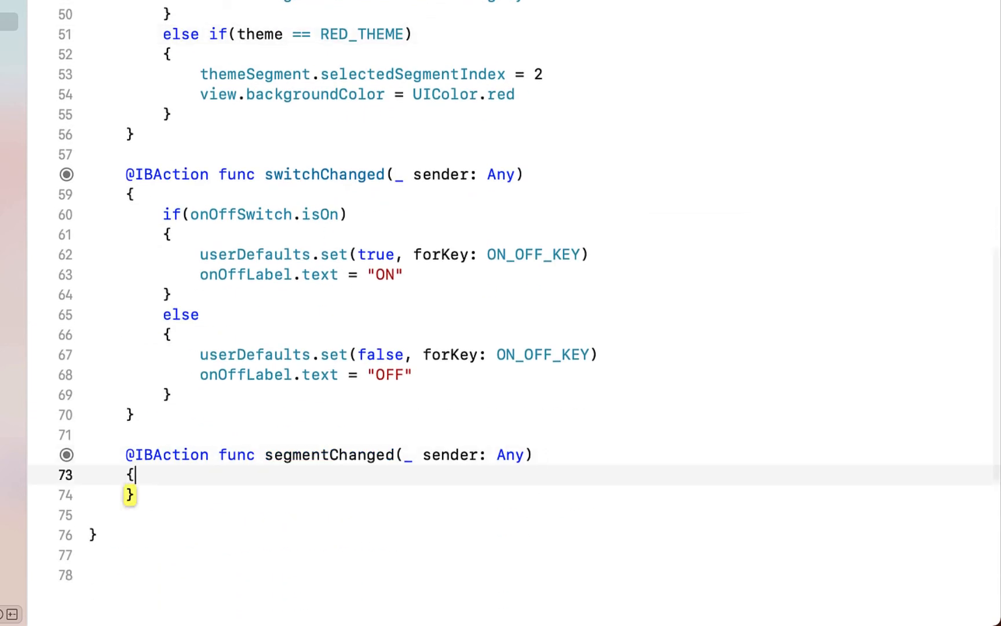
# Add a switch on themeSegment.selectedSegmentIndex that saves each theme to UserDefaults, then call updateTheme()
pyautogui.write('switch themeSegment')
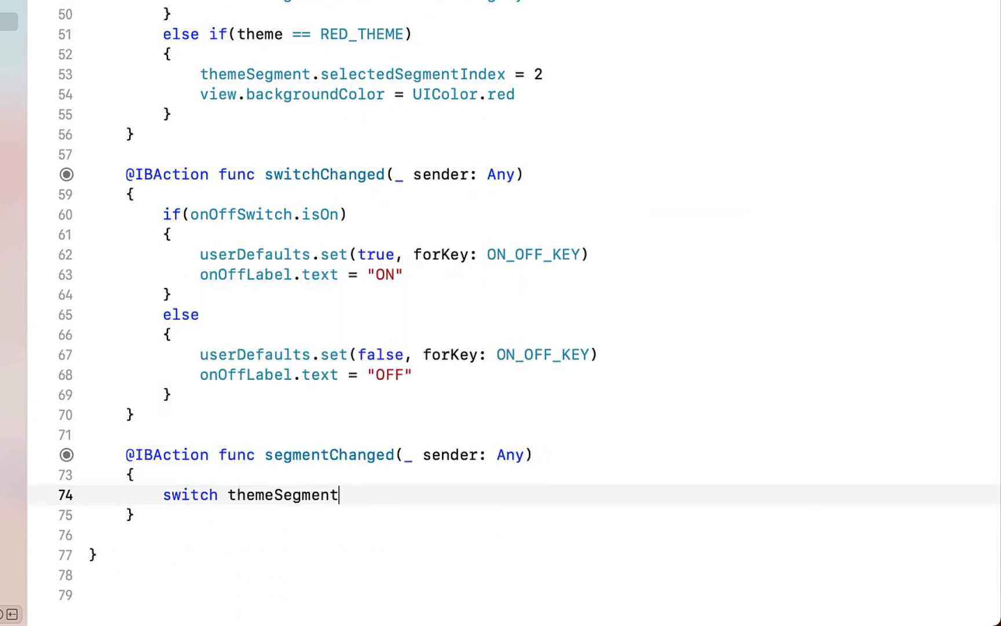
pyautogui.write('.selectedSegmentIndex')
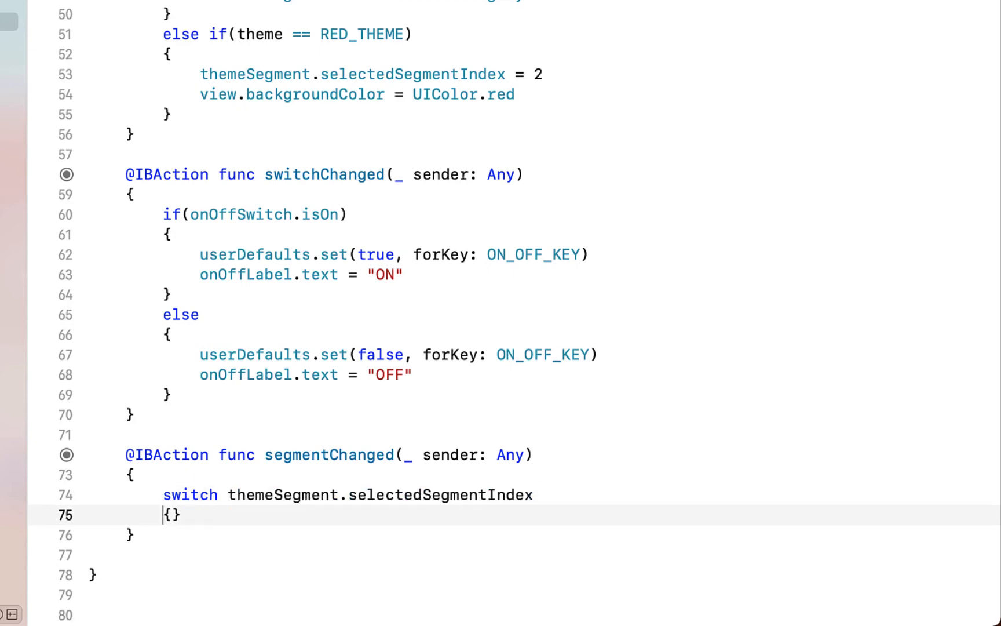
pyautogui.write('case 0:')
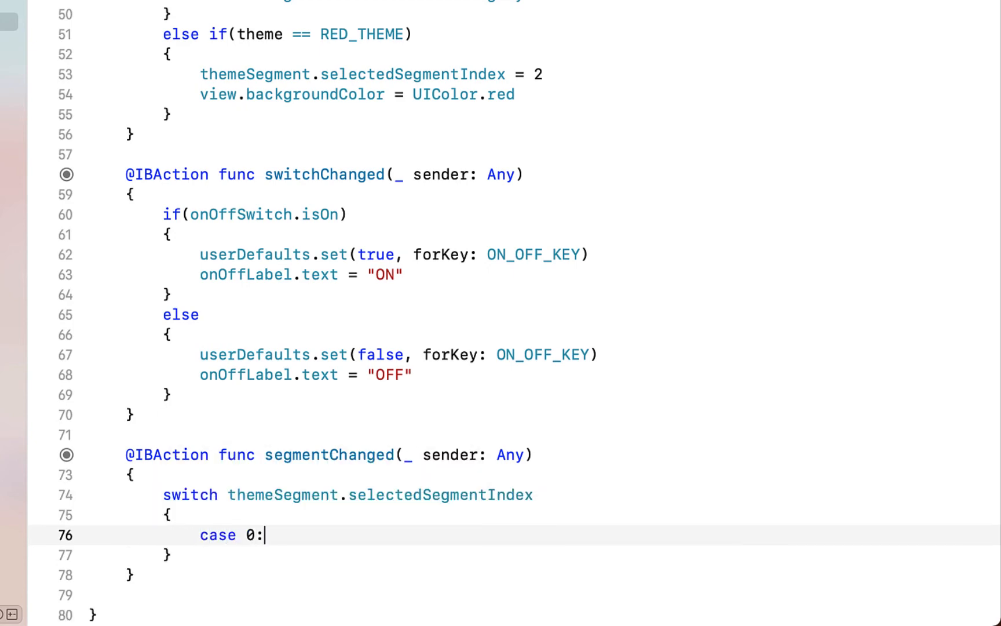
pyautogui.write('userDefaults.set(LIGHT_THEME, forKey: THEME_KEY')
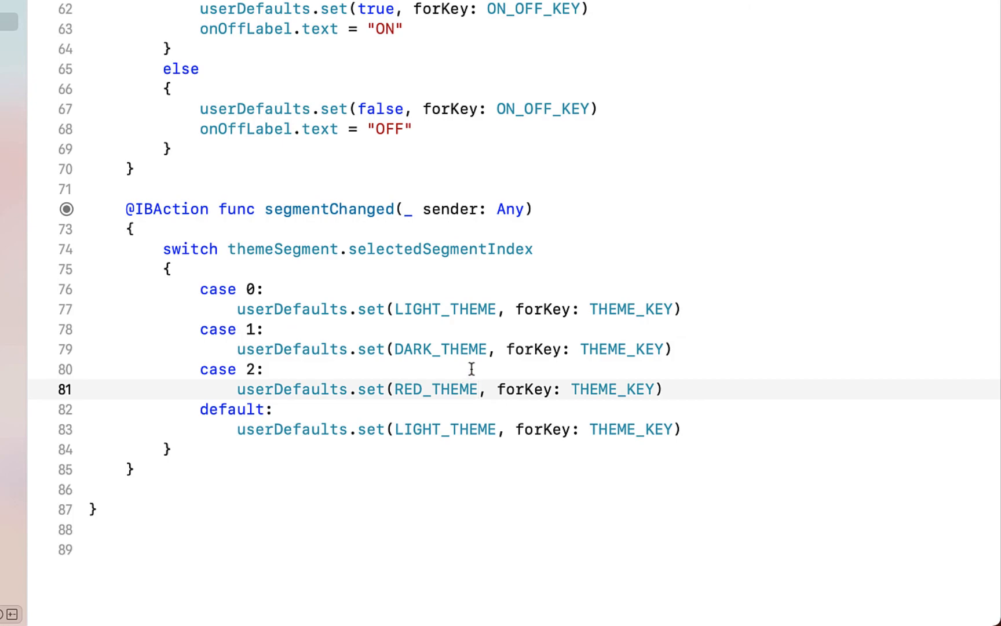
pyautogui.write('updateTheme()')
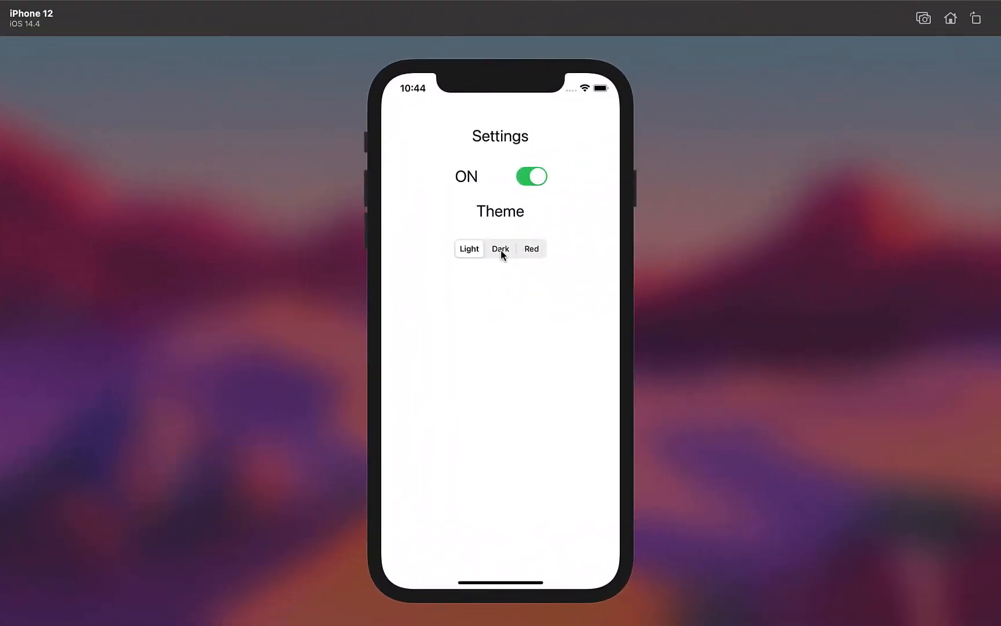
# Choose Red and relaunch, then choose Light and relaunch again to confirm the theme persists
pyautogui.click(500, 249)
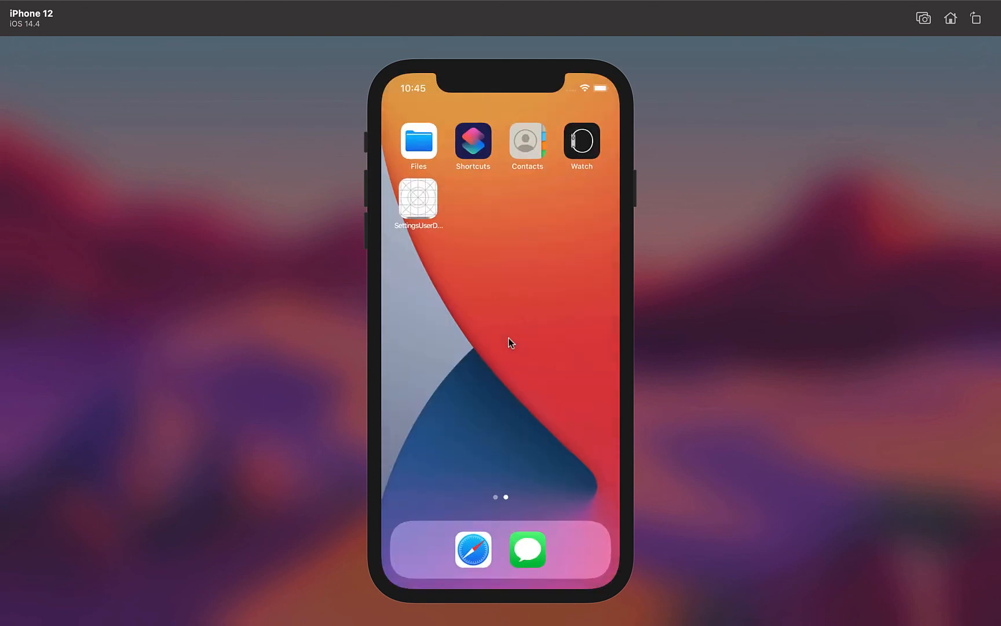
pyautogui.click(419, 200)
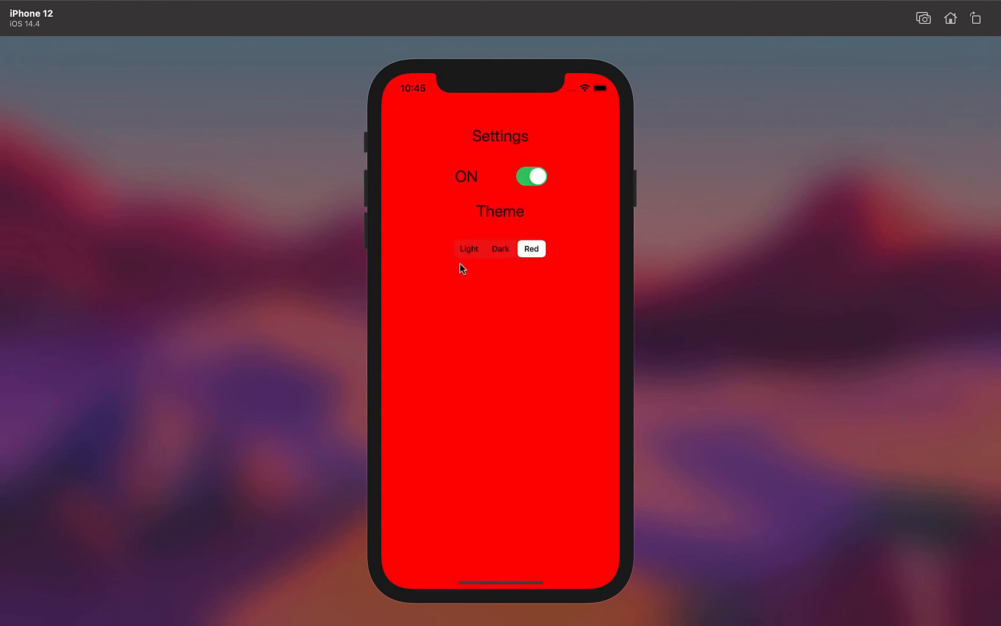
pyautogui.click(531, 176)
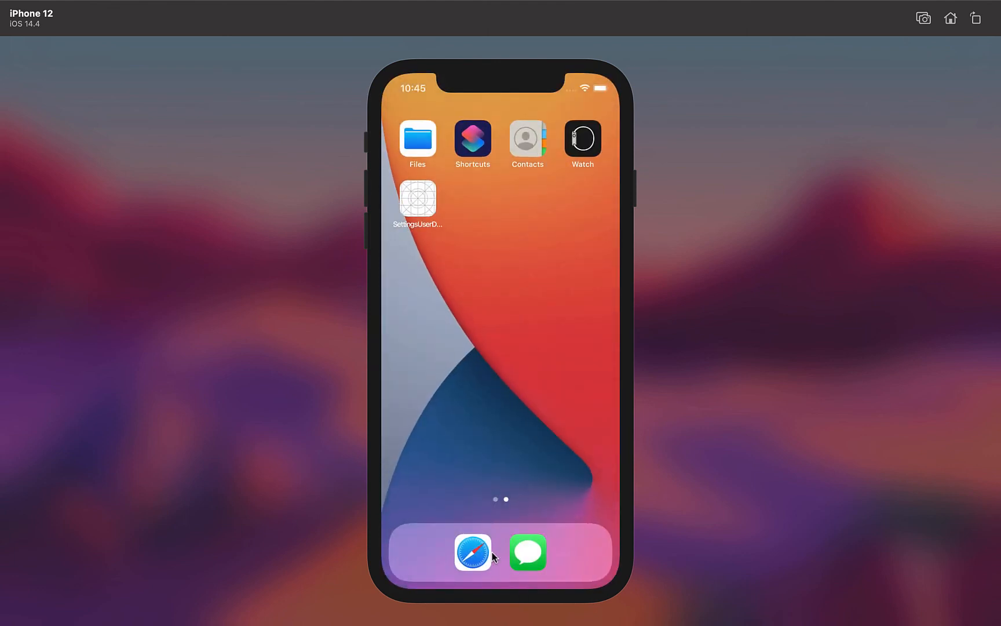
pyautogui.moveTo(501, 332)
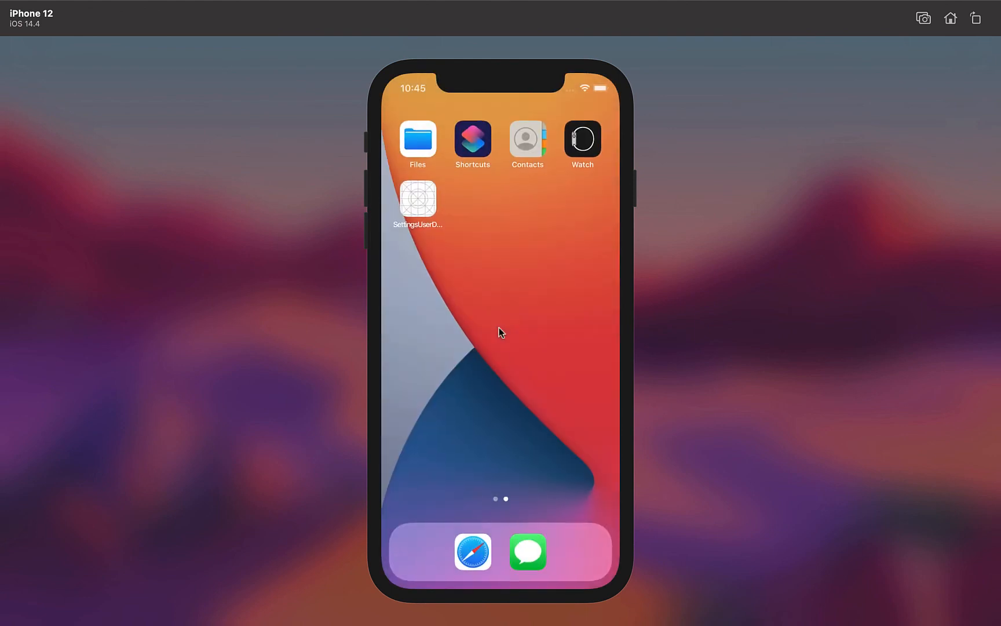
pyautogui.click(419, 205)
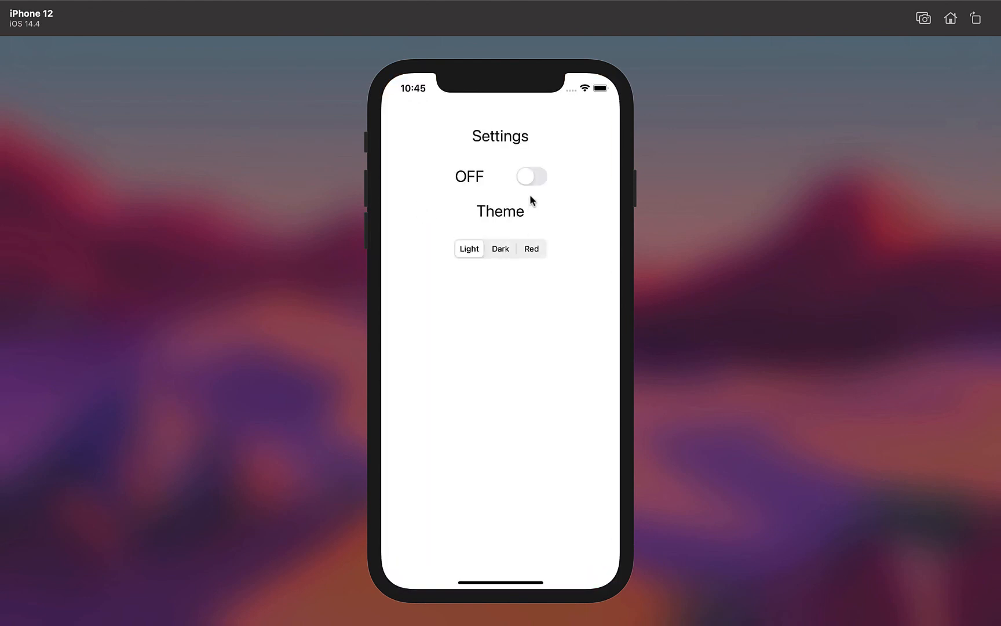